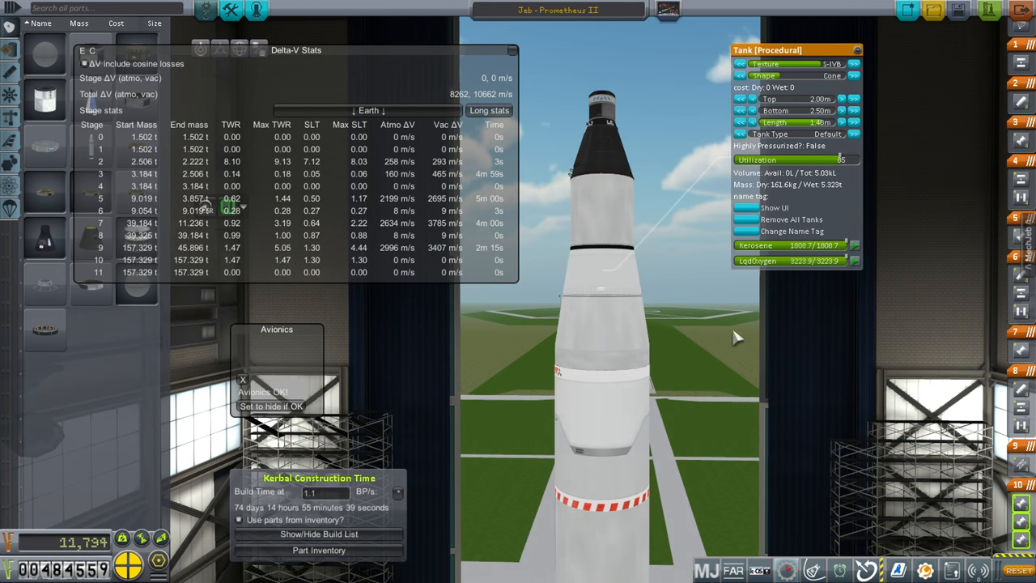
mouse_move(538, 304)
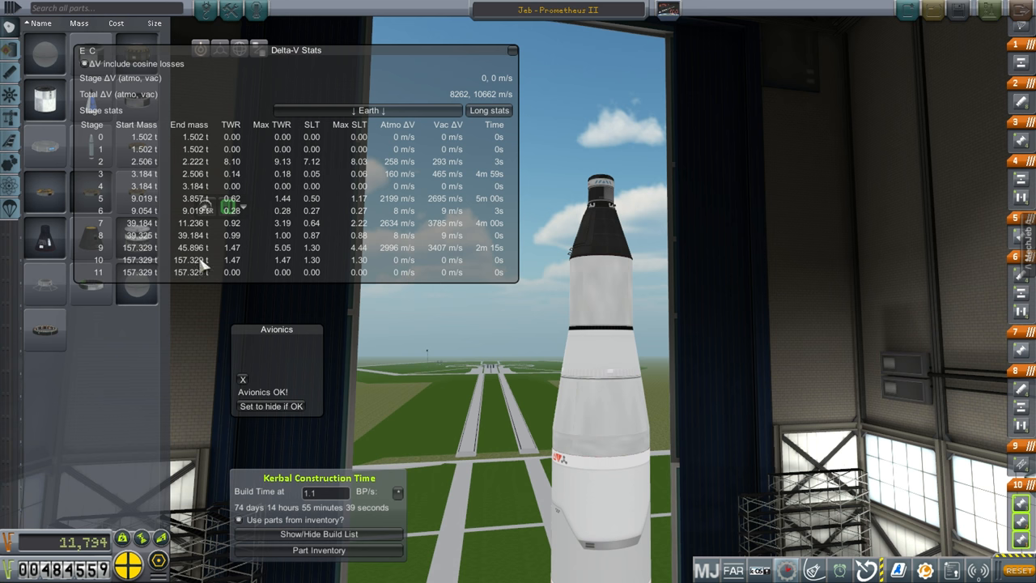
mouse_move(316, 271)
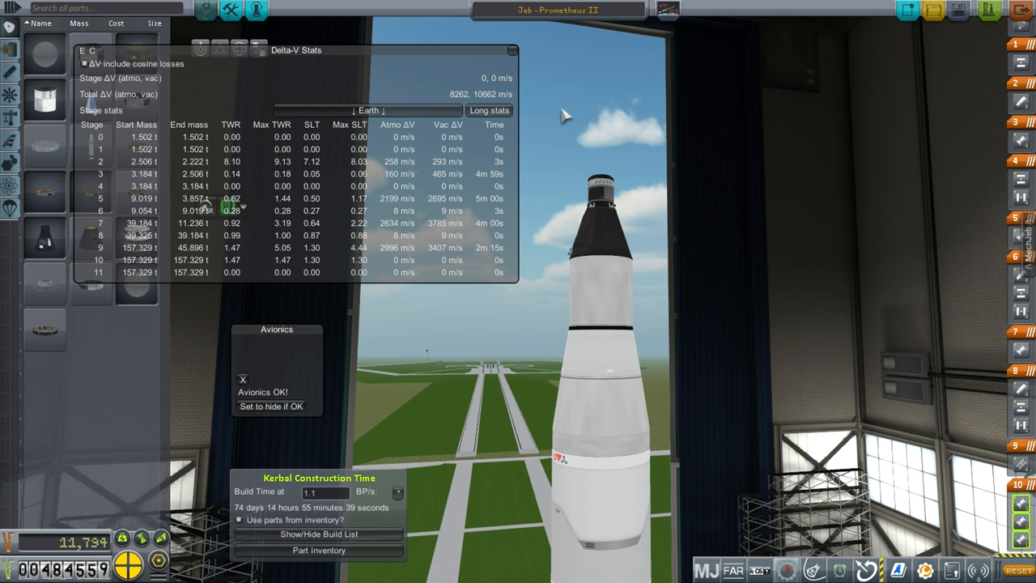
mouse_move(854, 217)
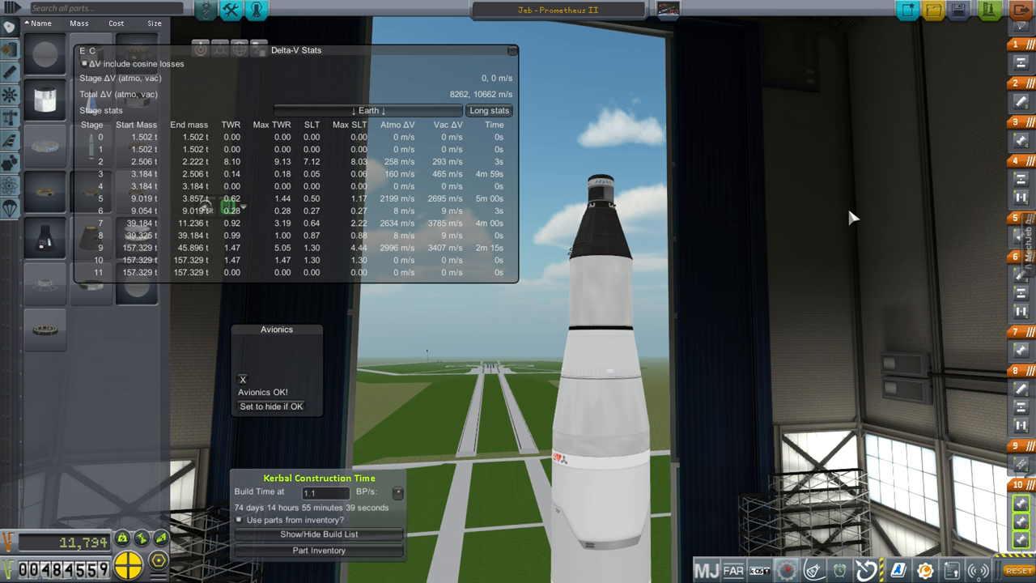
mouse_move(802, 187)
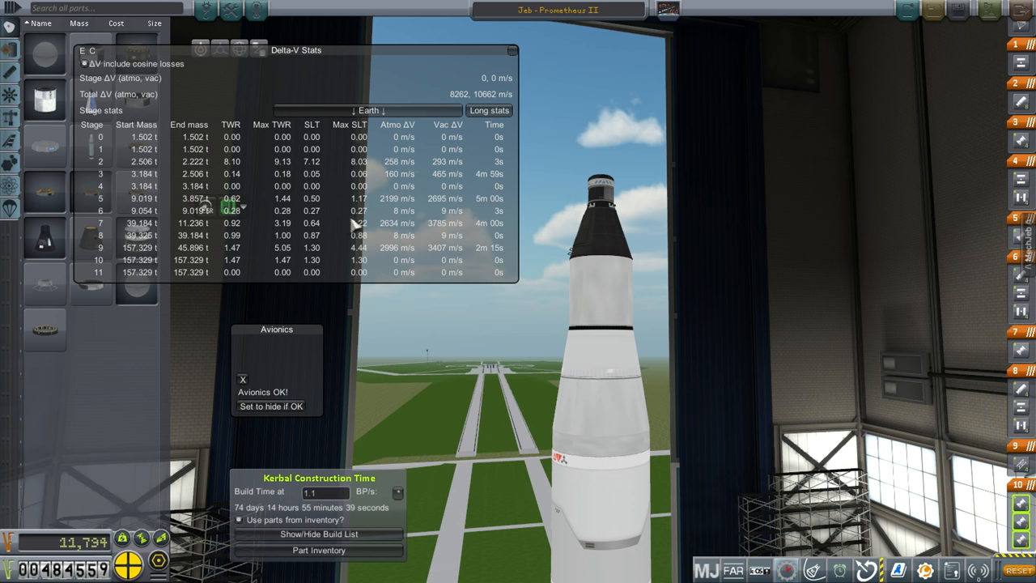
mouse_move(340, 226)
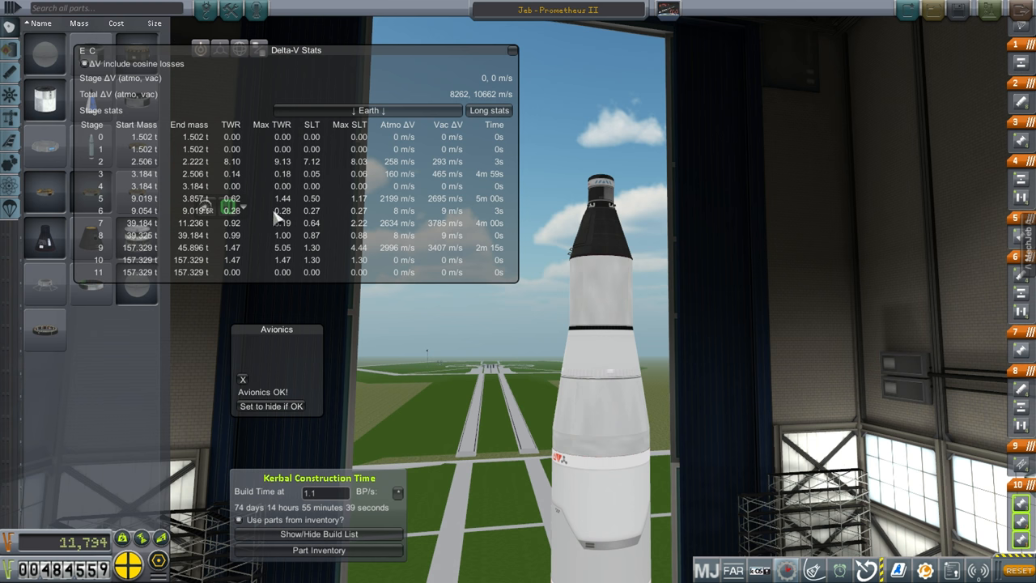
mouse_move(344, 216)
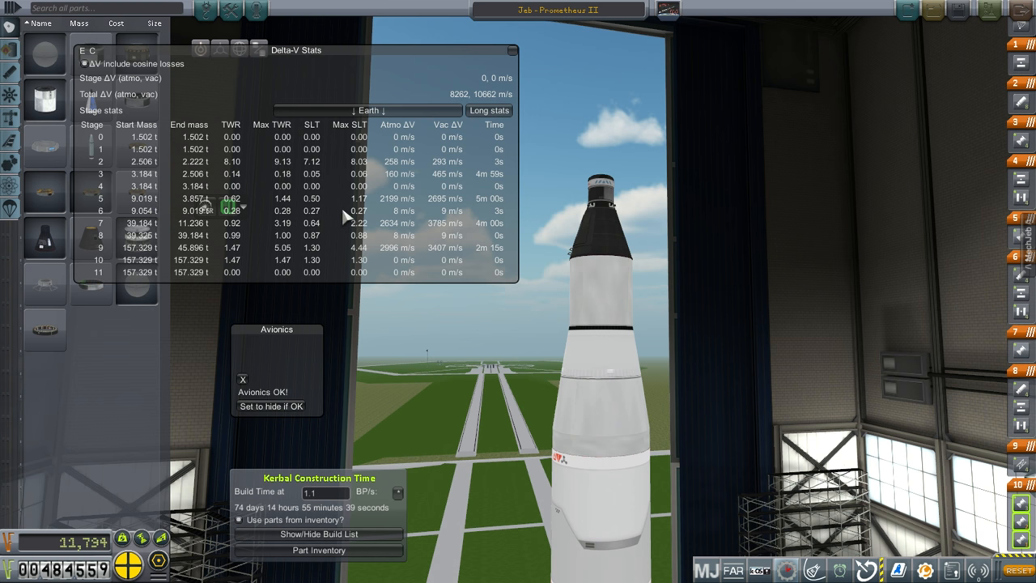
mouse_move(374, 210)
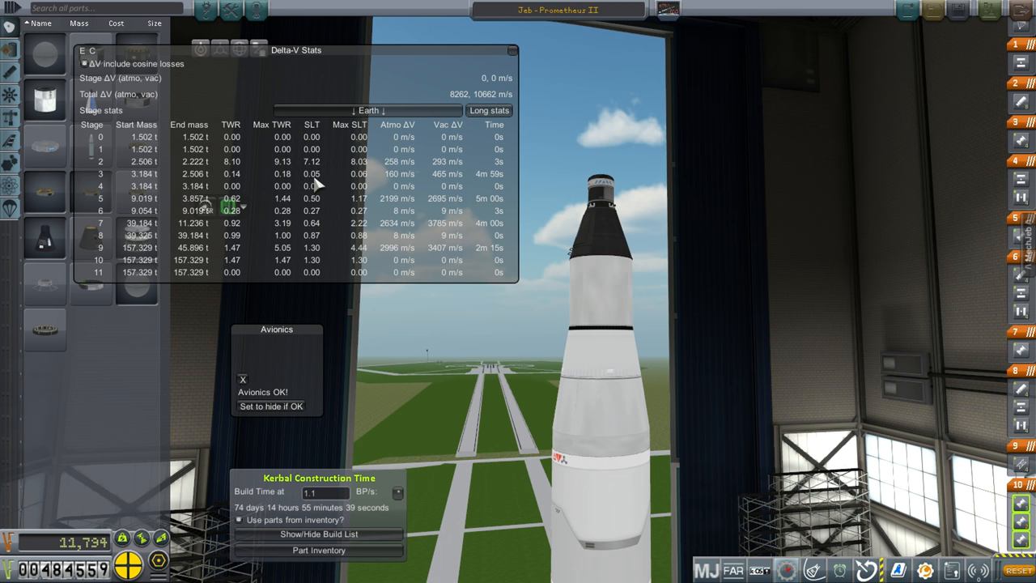
mouse_move(450, 176)
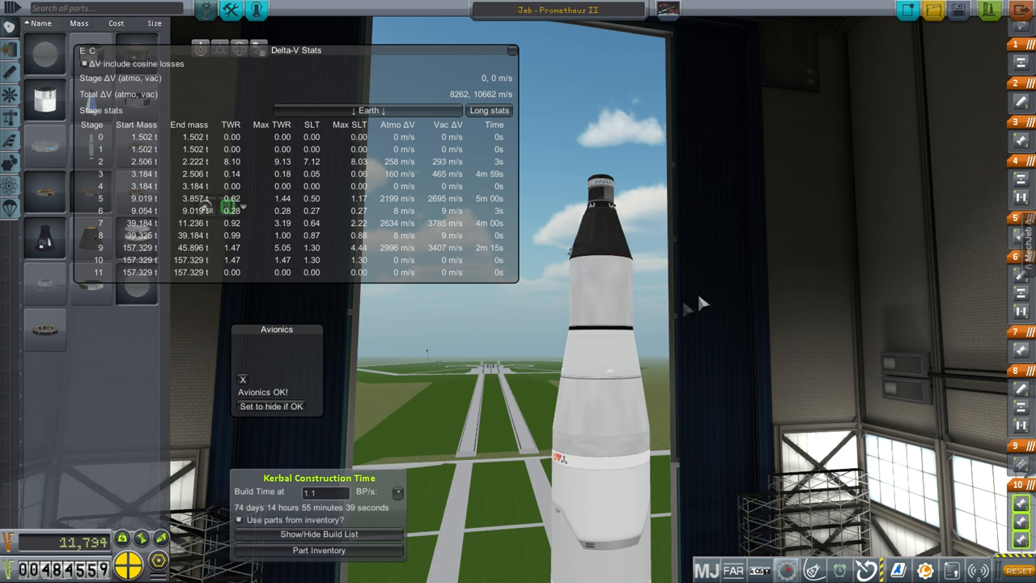
mouse_move(338, 171)
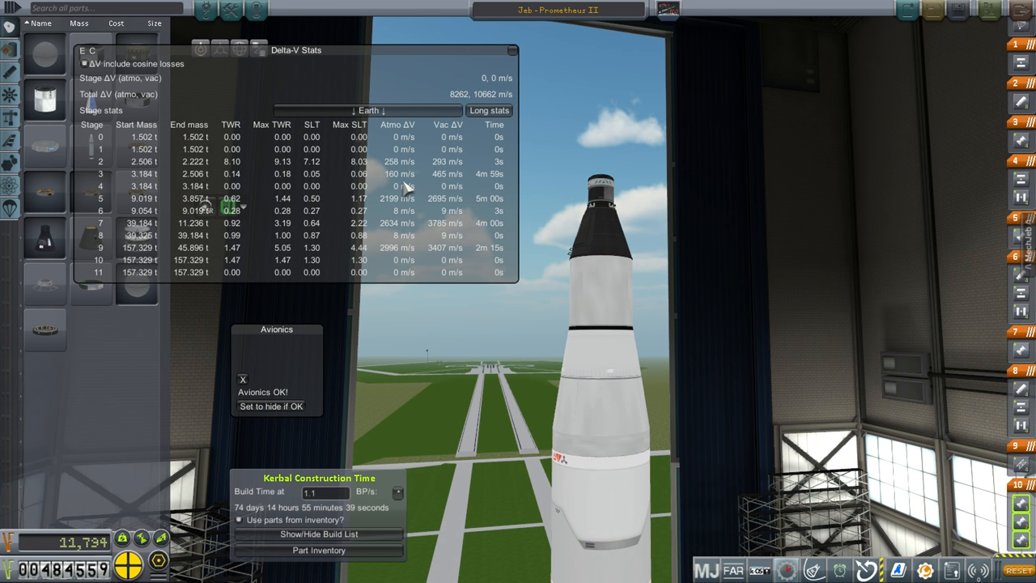
mouse_move(697, 211)
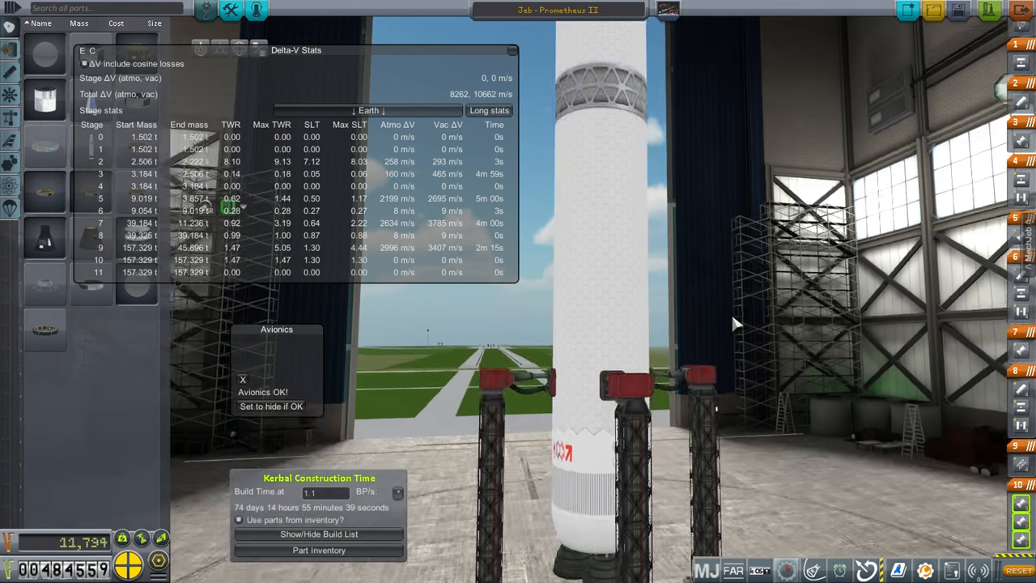
Scroll to zoom the assembly building camera on the Jeb - Prometheus II rocket.
scroll(up, 3)
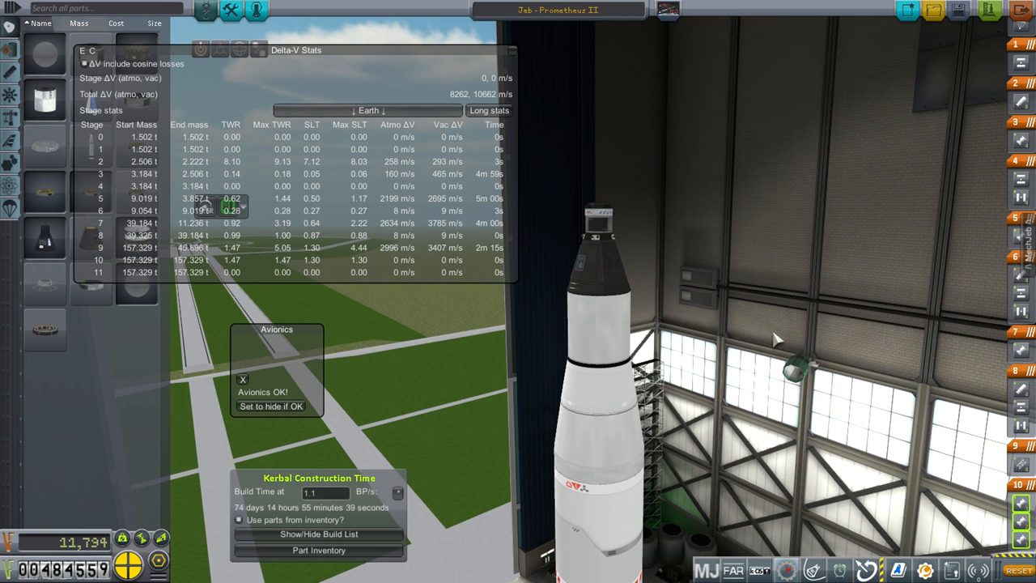
mouse_move(765, 338)
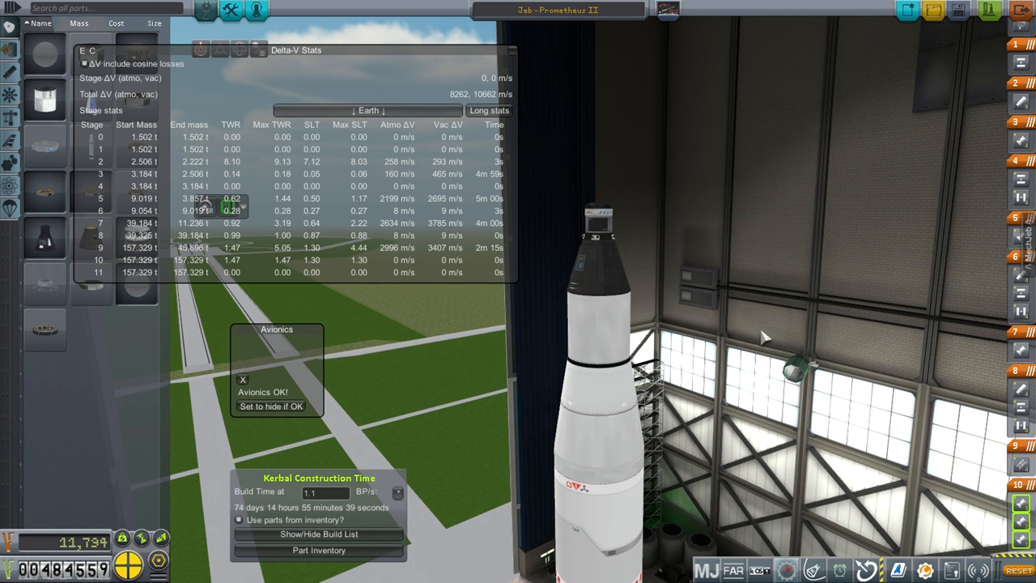
mouse_move(952, 86)
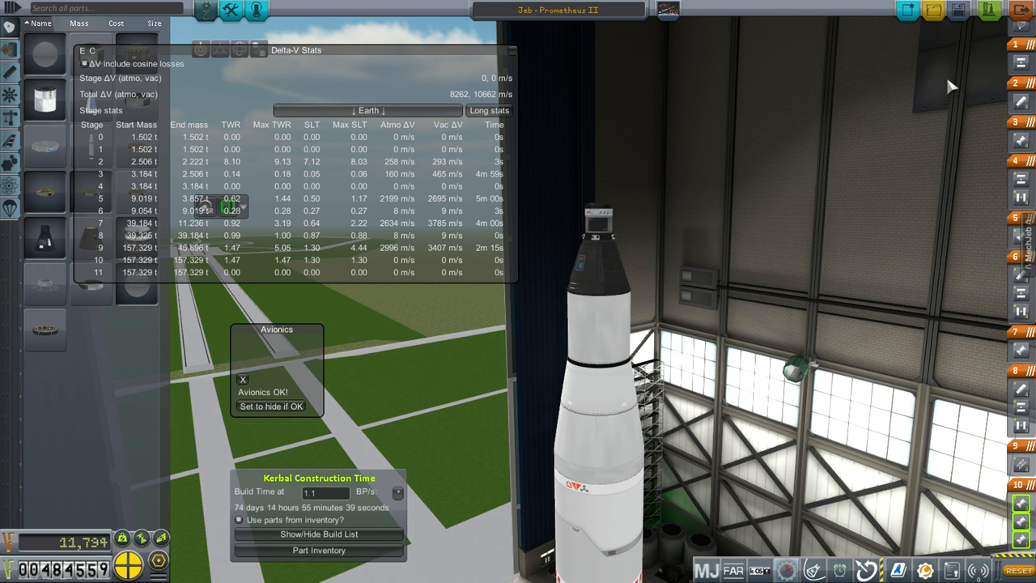
mouse_move(575, 72)
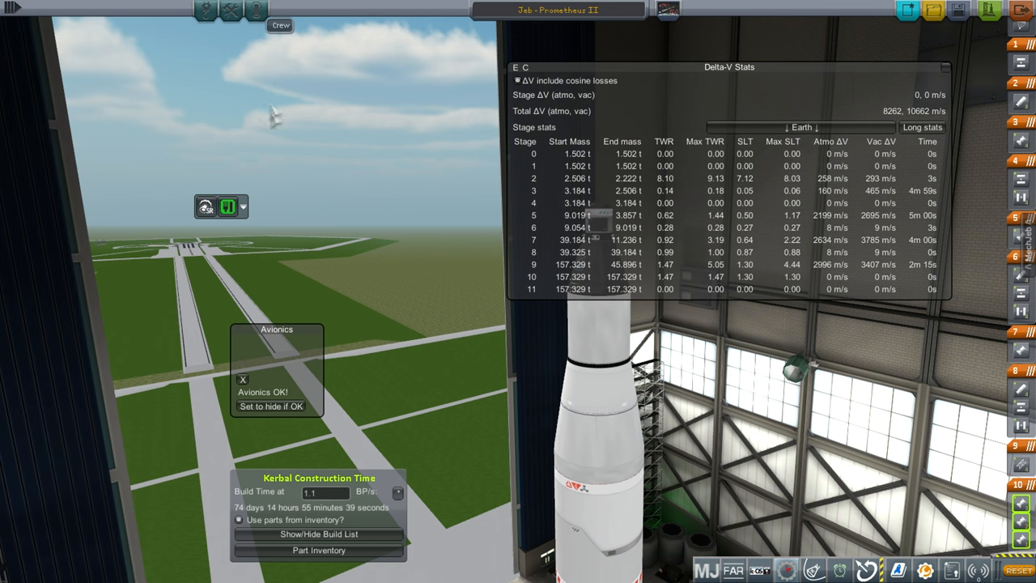
Review Valentina Kerman's crew assignment, then launch the rocket and choose Build.
click(280, 25)
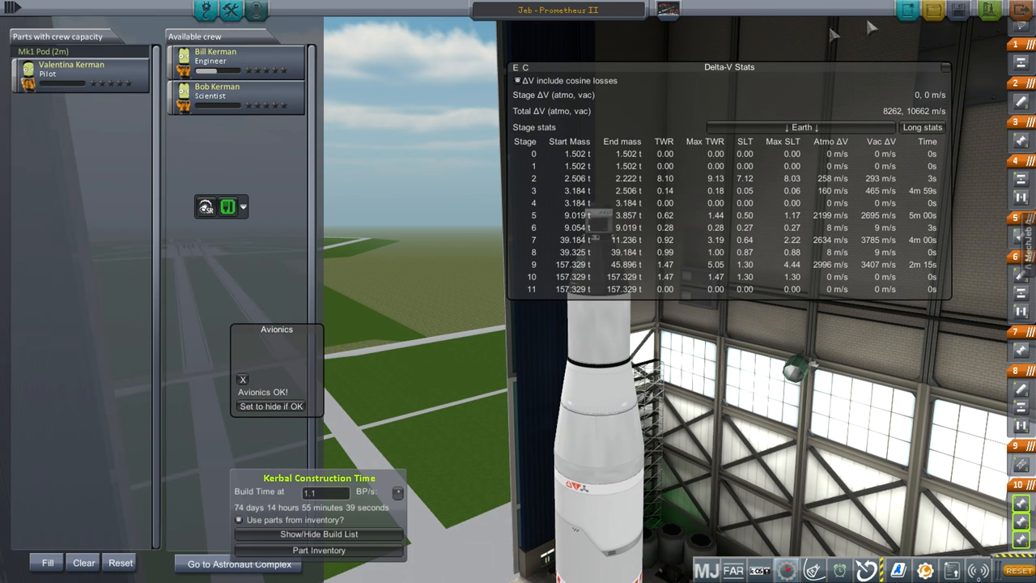
click(991, 10)
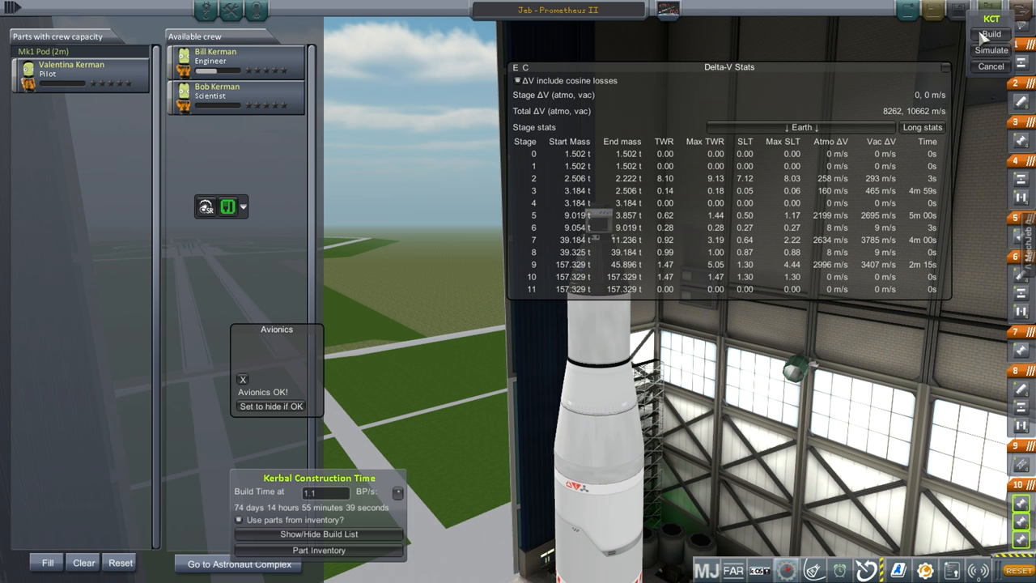
click(991, 33)
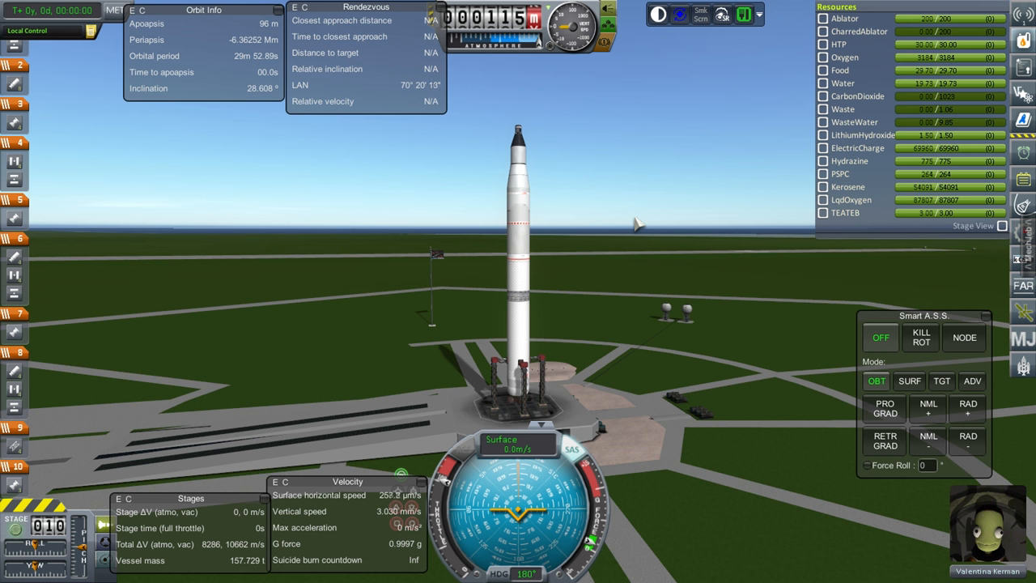
mouse_move(599, 298)
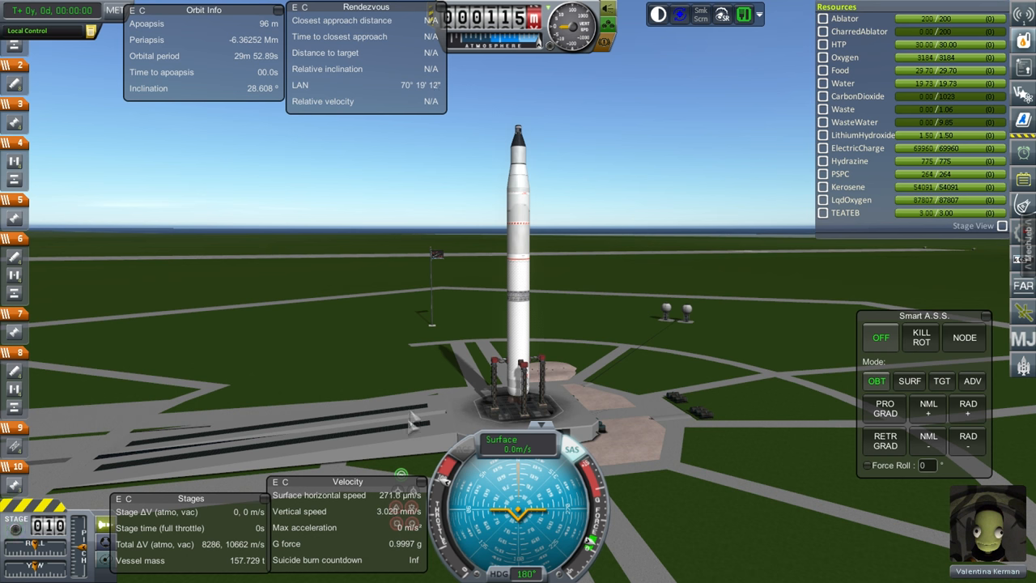
mouse_move(781, 347)
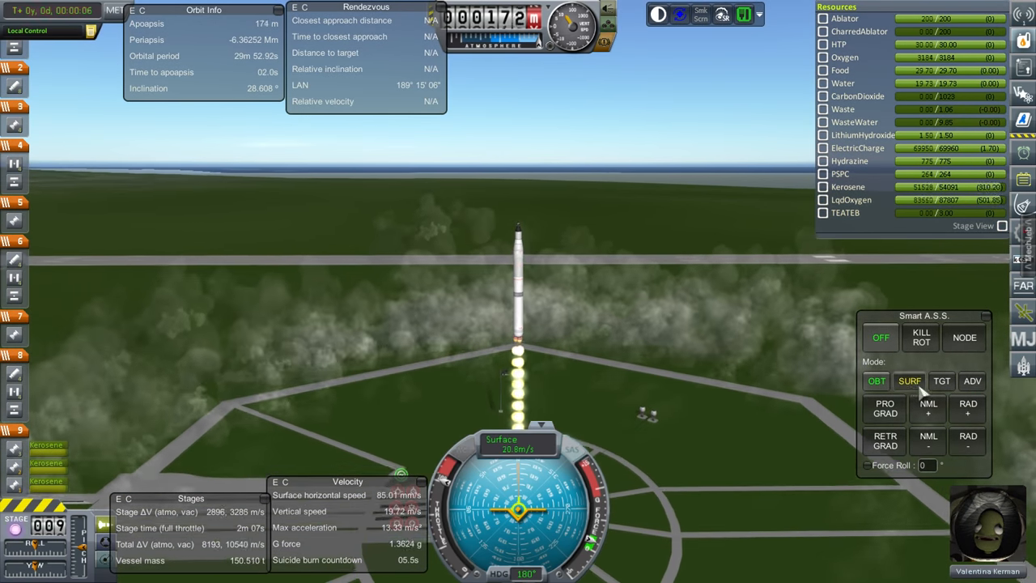
Switch Smart A.S.S. to surface-relative (SURF) attitude hold.
click(909, 381)
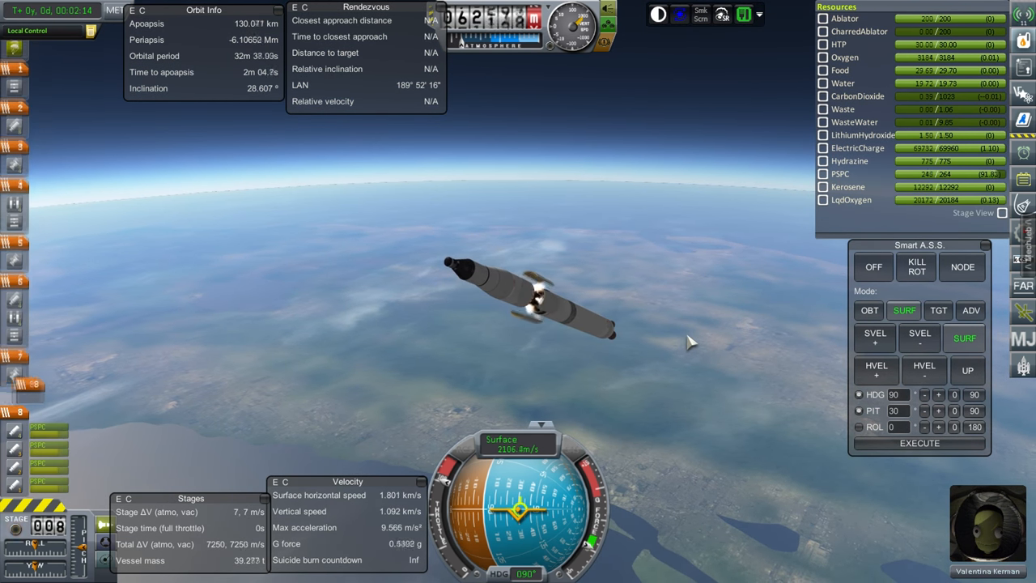
Stage the rocket and enable the MechJeb Delta-V Stats window.
key(space)
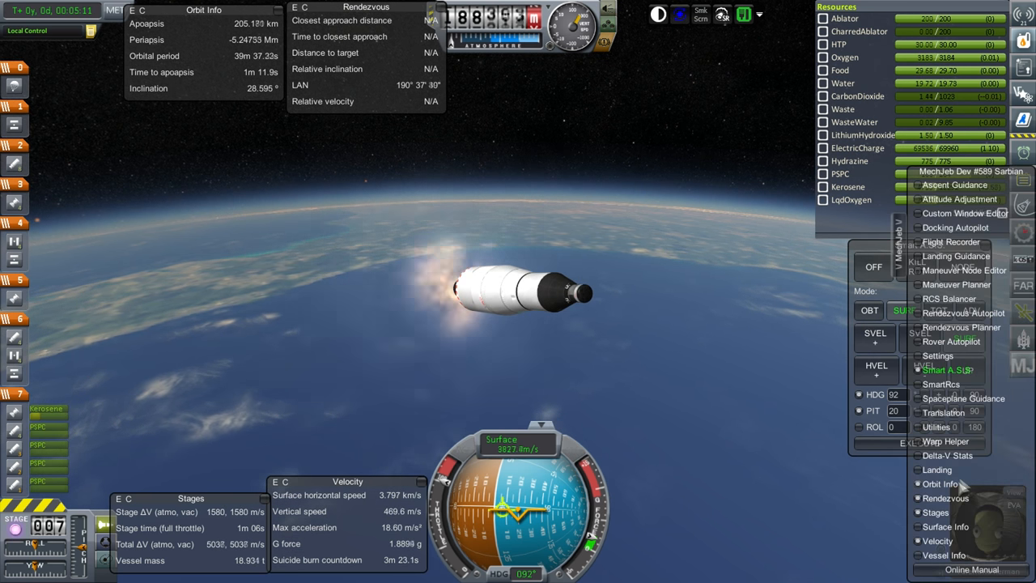
click(946, 455)
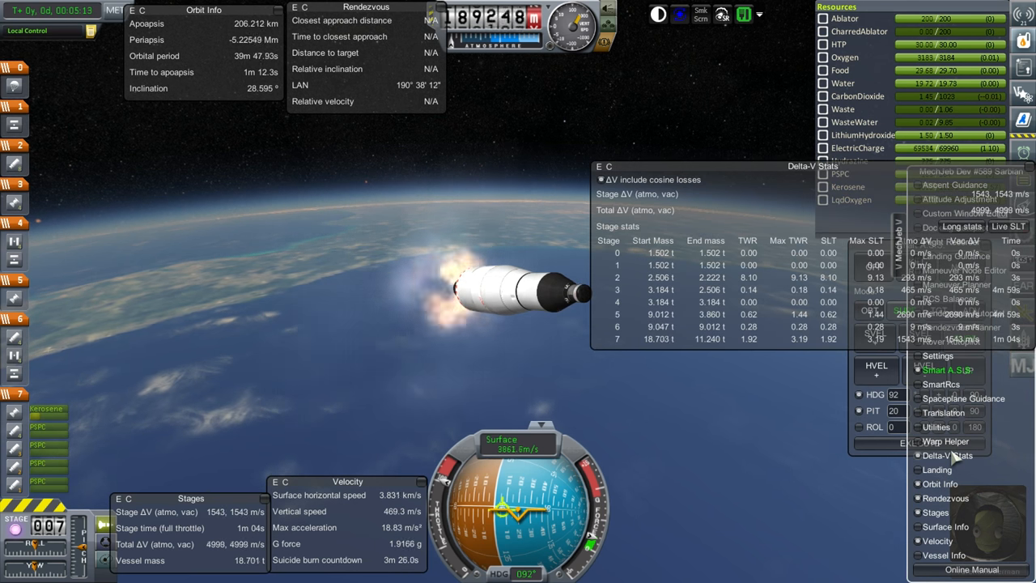
click(947, 455)
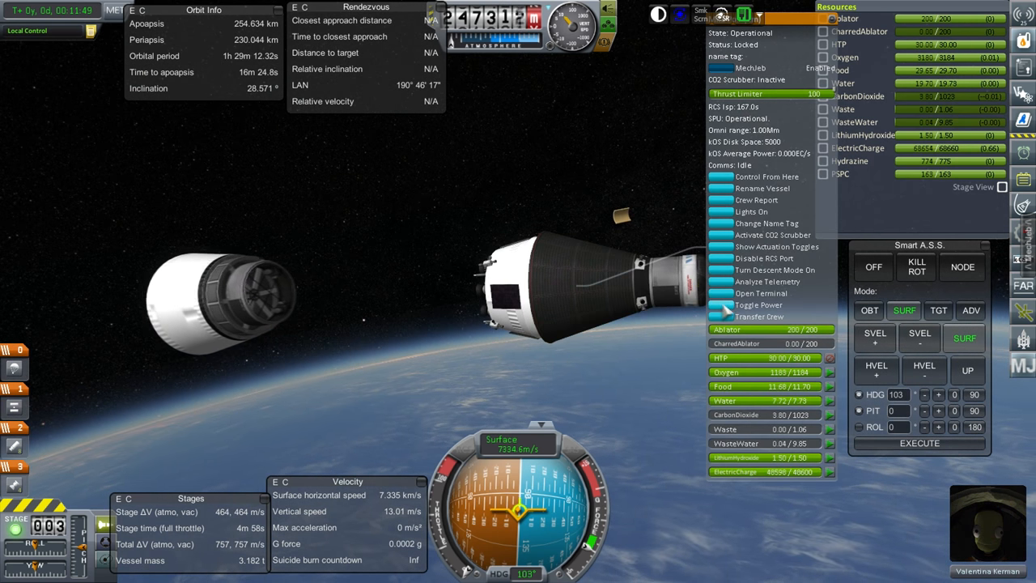
Record and transmit crew reports over the water, tropics and grasslands.
click(756, 200)
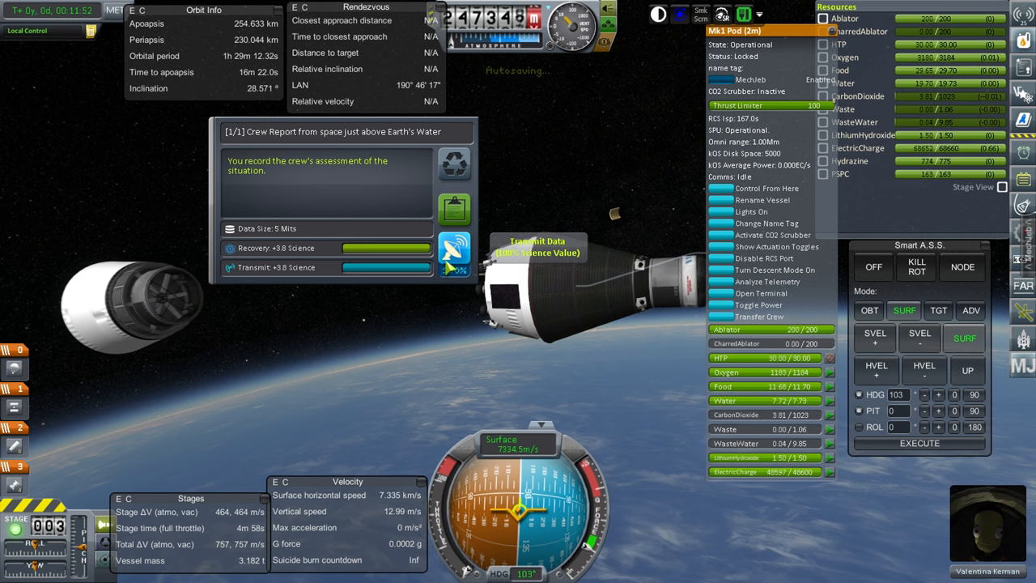
click(455, 251)
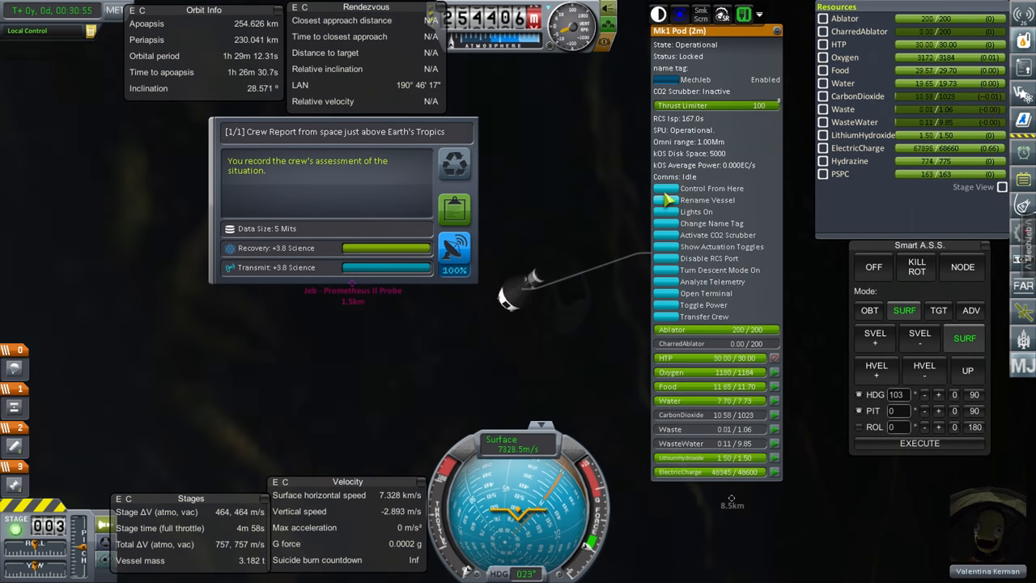
click(455, 251)
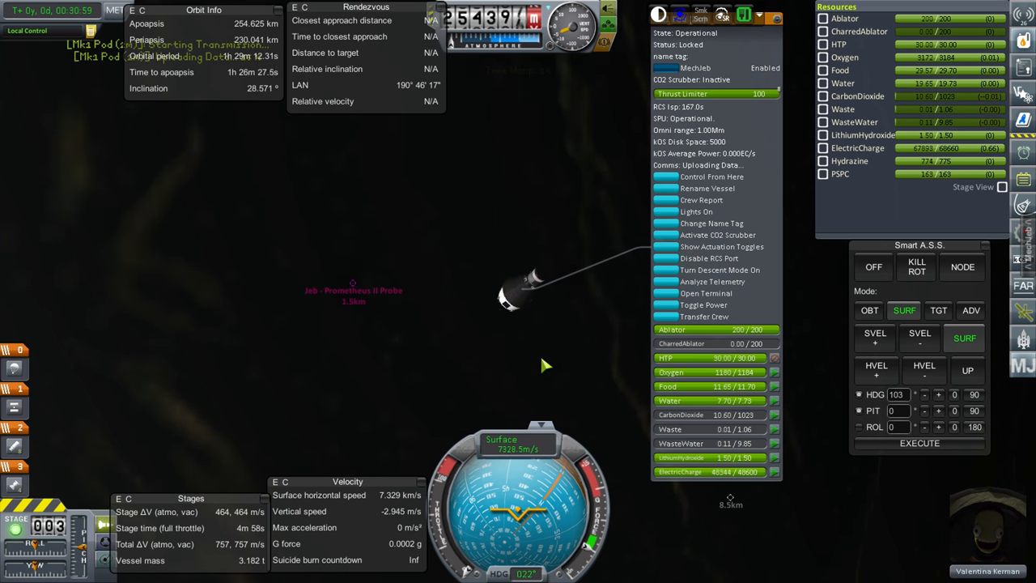
click(701, 200)
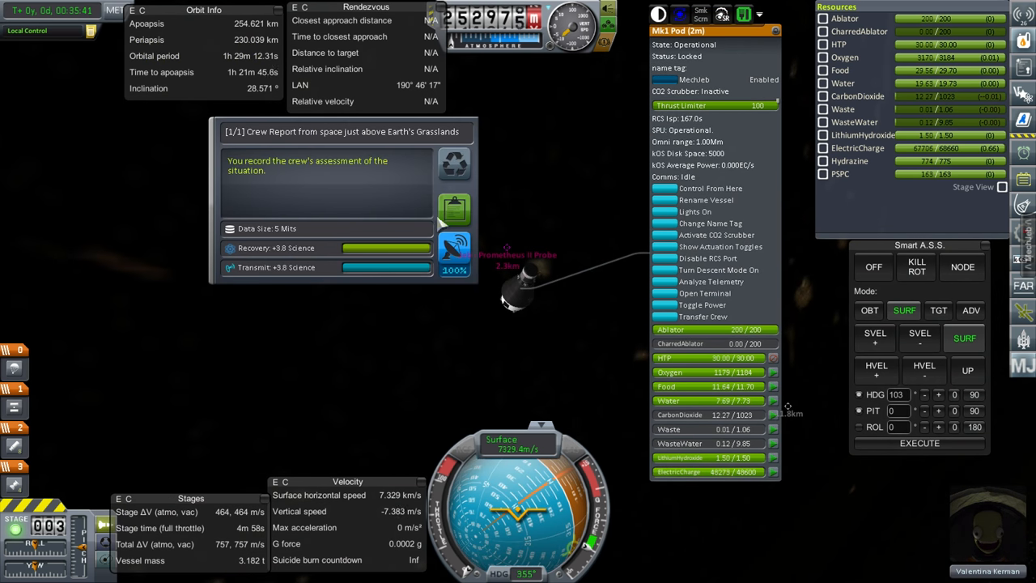
click(455, 254)
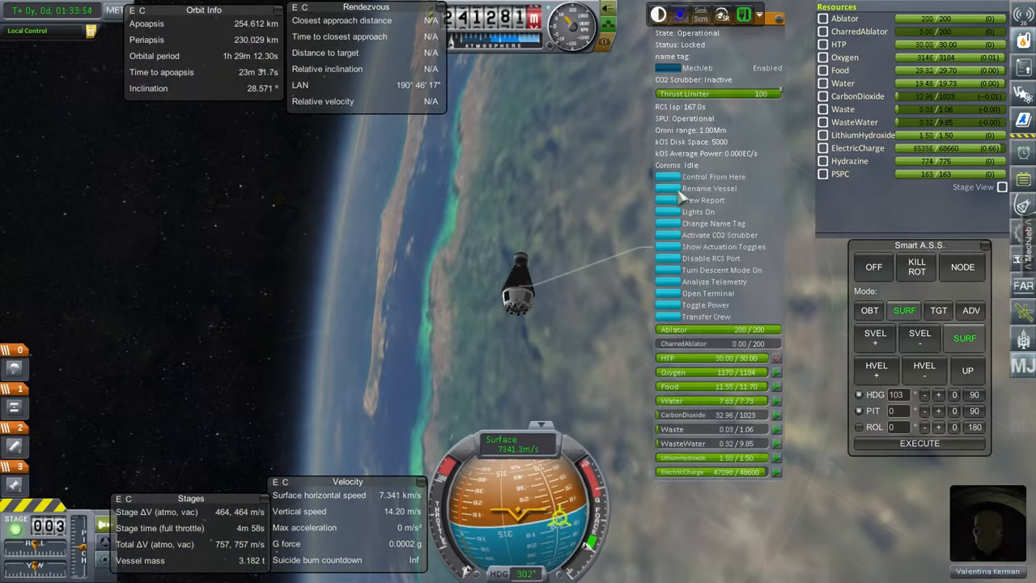
Record and transmit crew reports over the mountains and highlands.
click(704, 200)
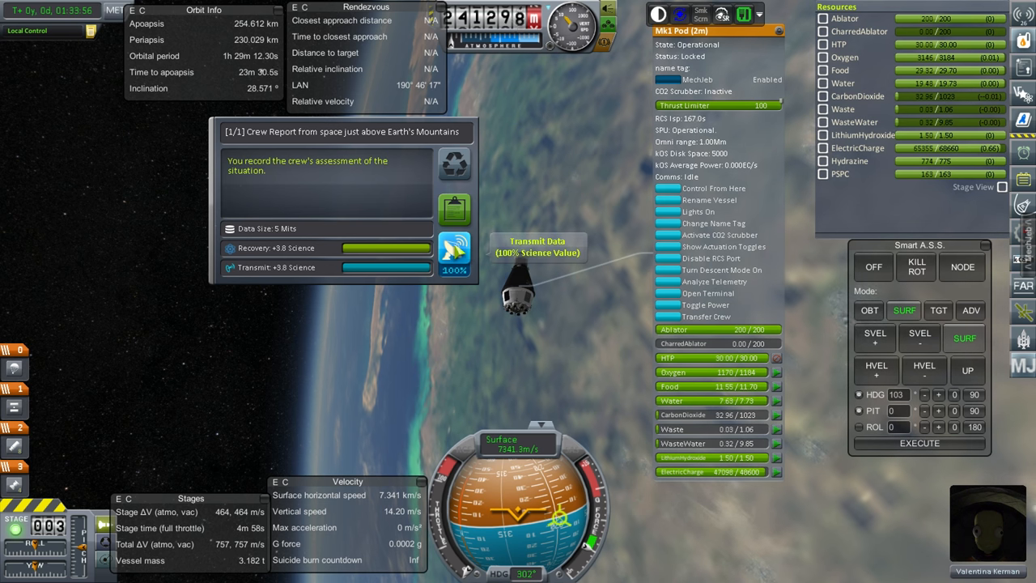
click(455, 252)
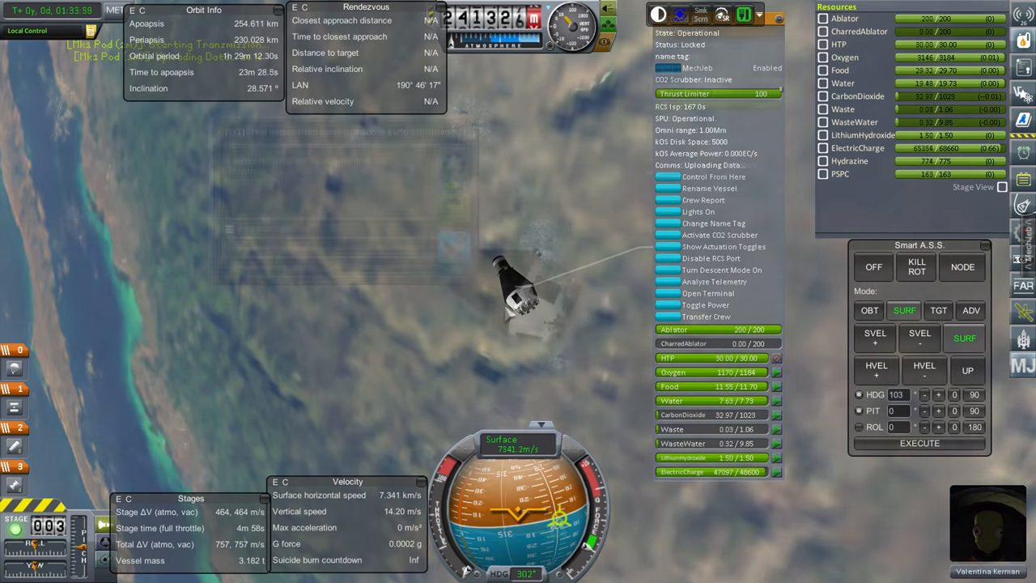
click(703, 200)
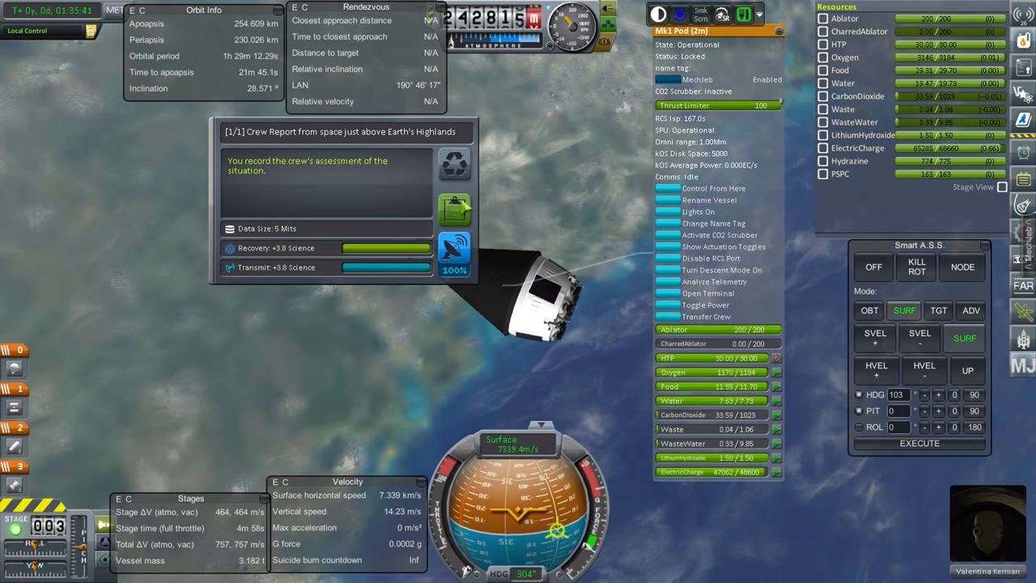
click(453, 255)
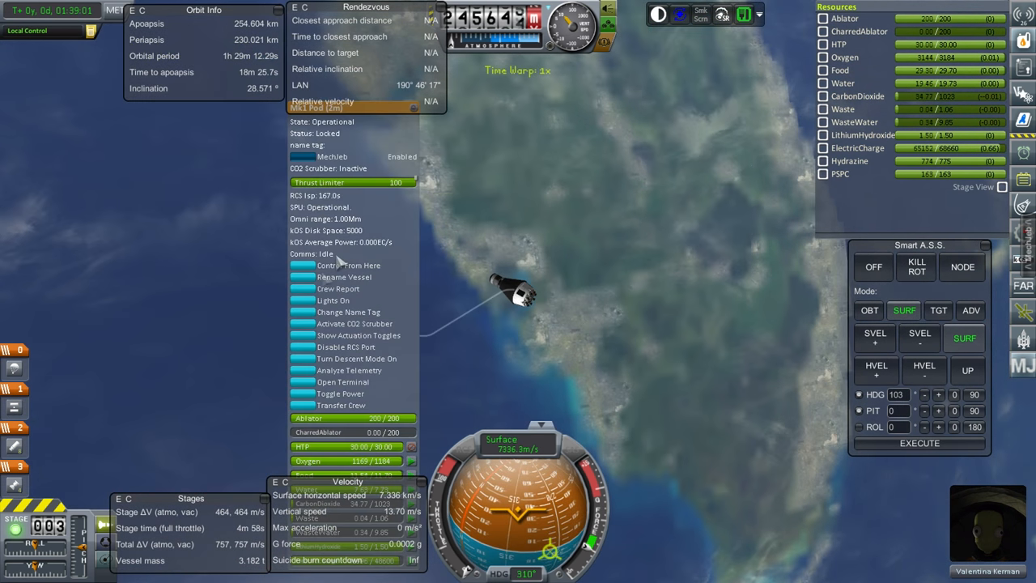
Close the Mk1 Pod part action window.
click(338, 288)
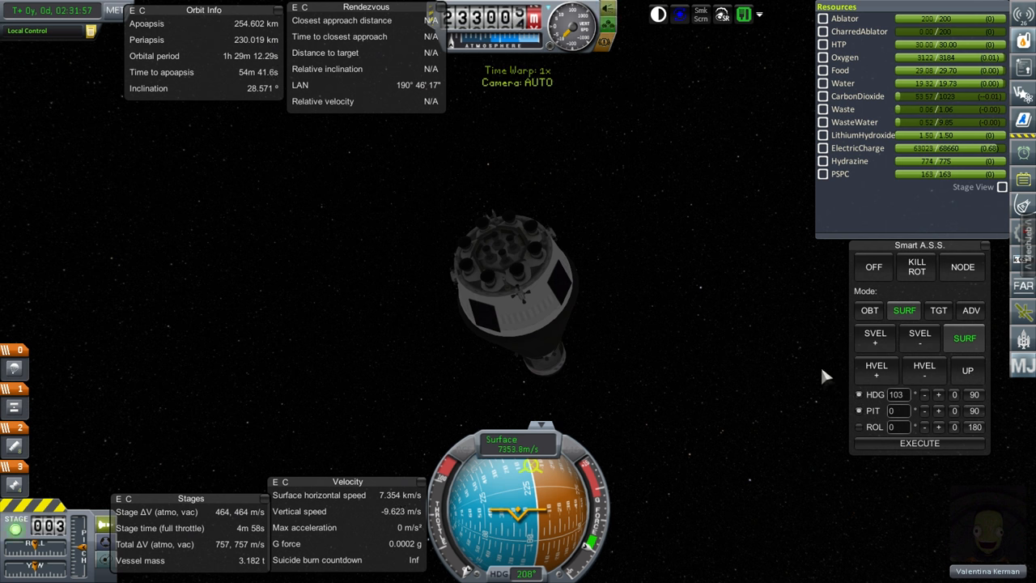
Burn retrograde to drop periapsis to about 75 km, hold NML+, and open the decoupler menu.
click(869, 310)
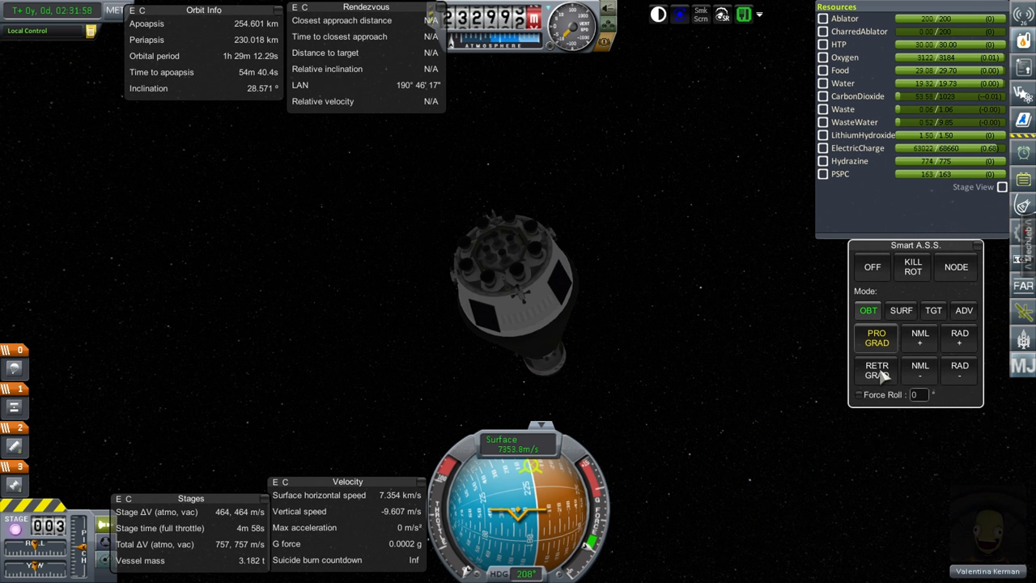
click(876, 370)
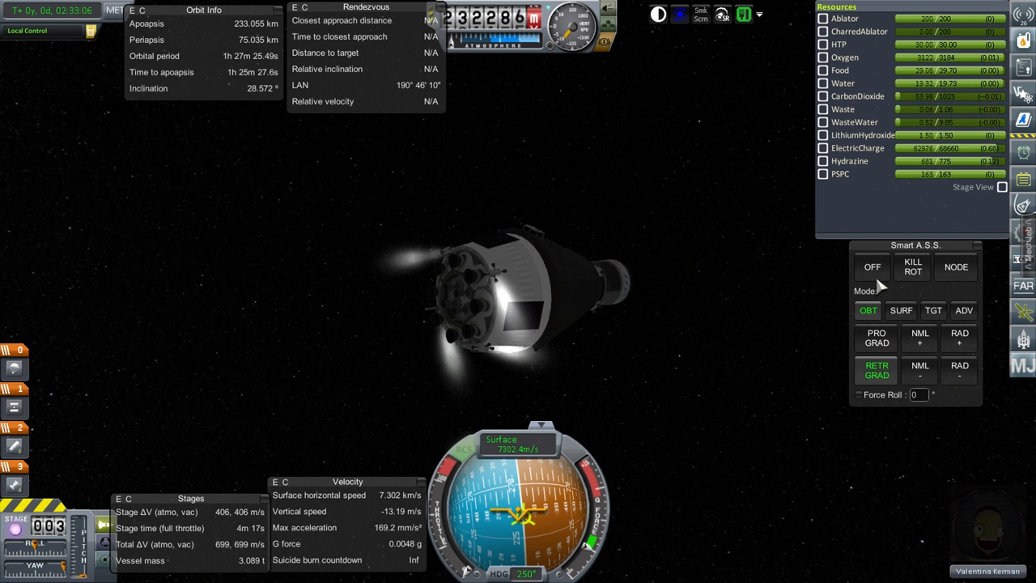
click(920, 338)
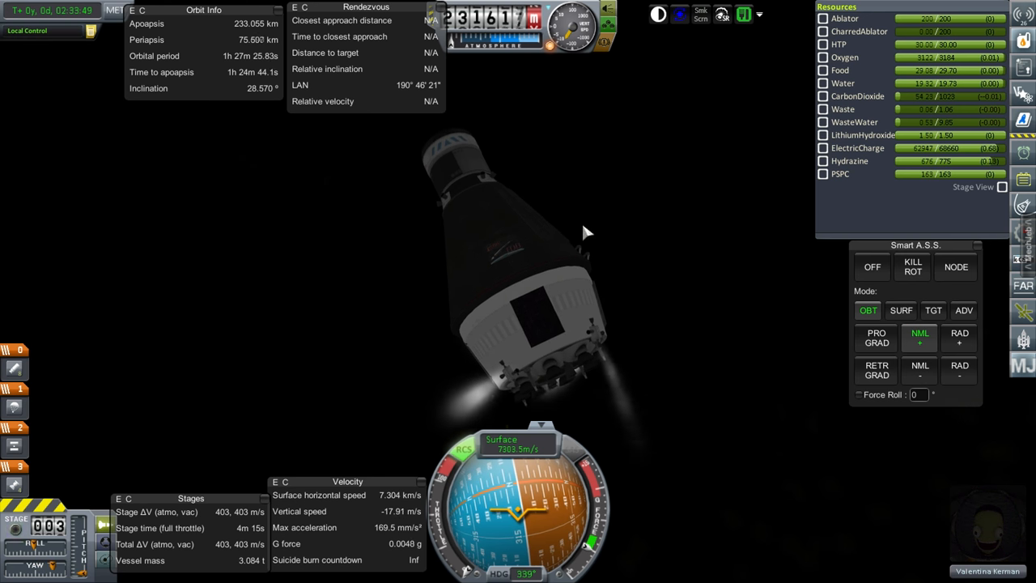
right_click(518, 291)
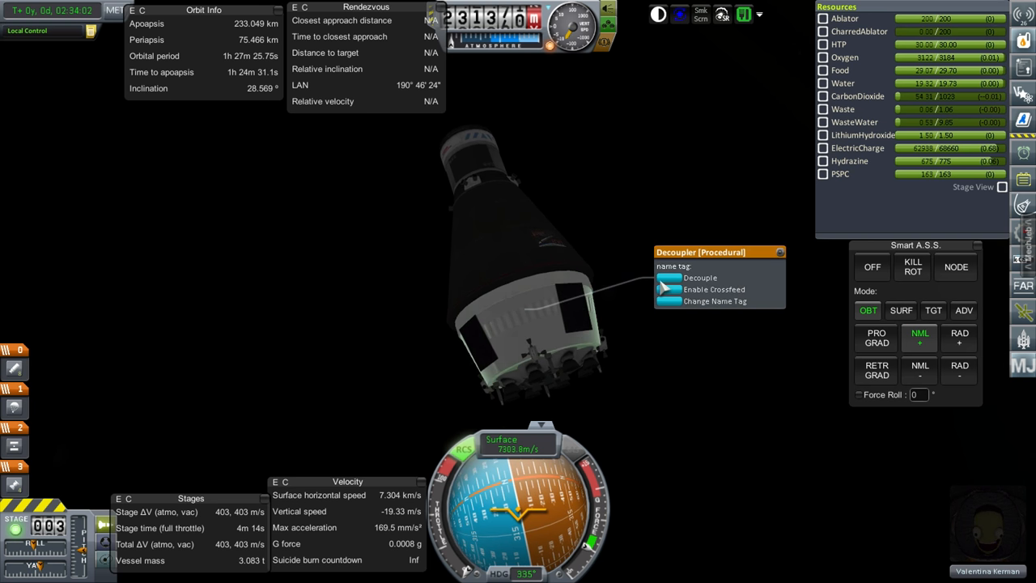
Jettison the lower section and point the capsule retrograde, switching to SURF mode.
click(700, 277)
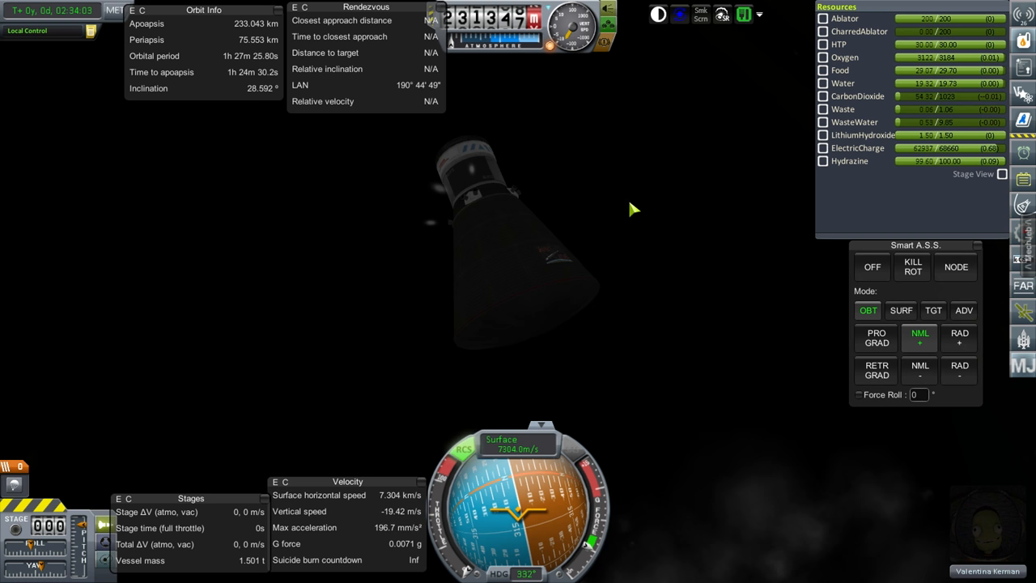
click(876, 370)
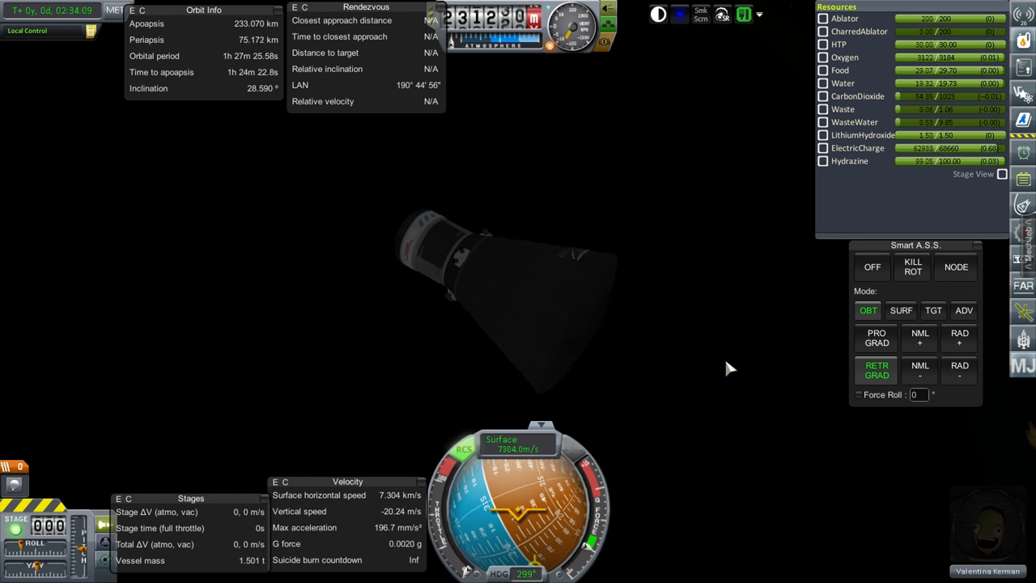
click(902, 311)
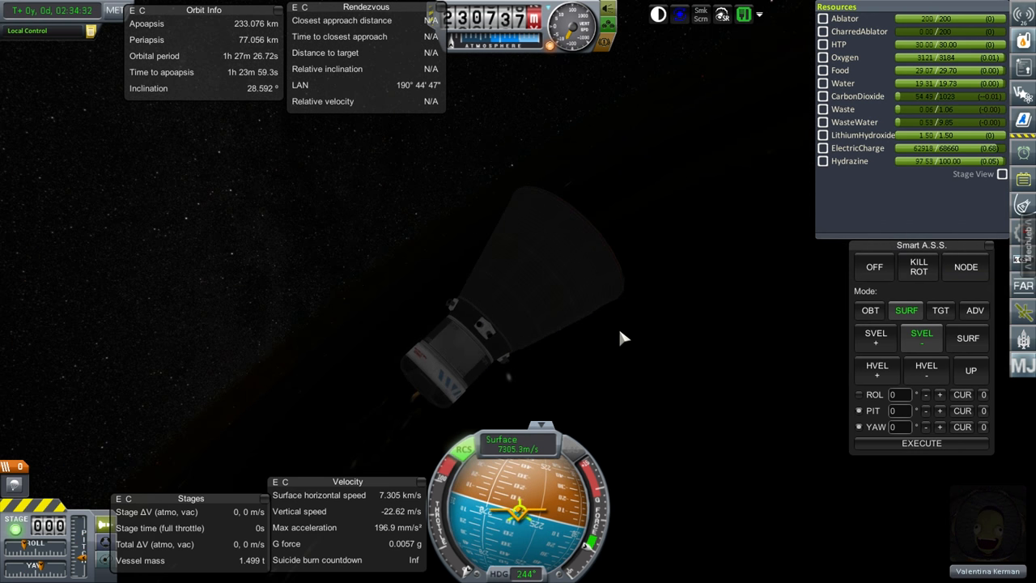
mouse_move(726, 361)
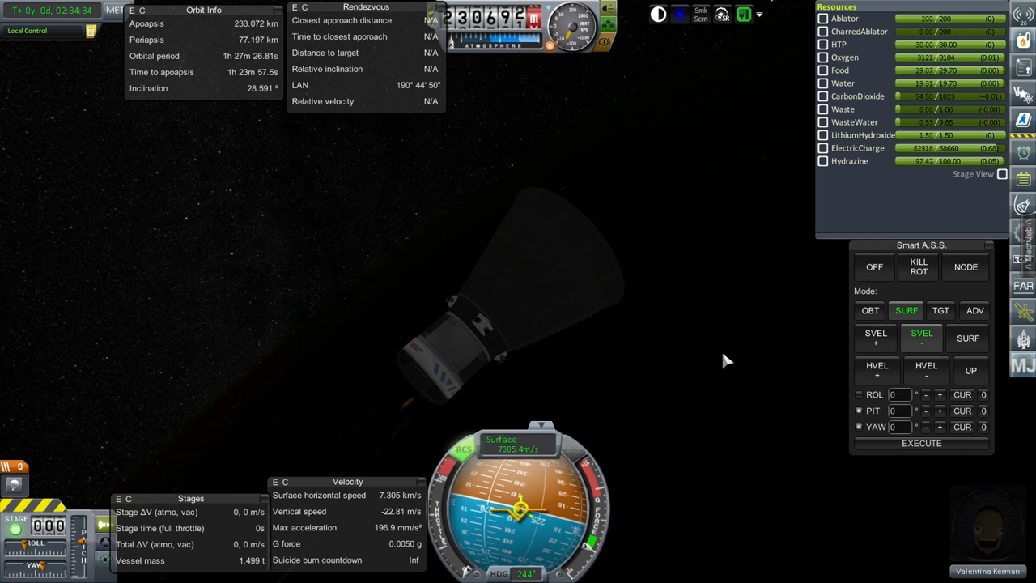
mouse_move(758, 350)
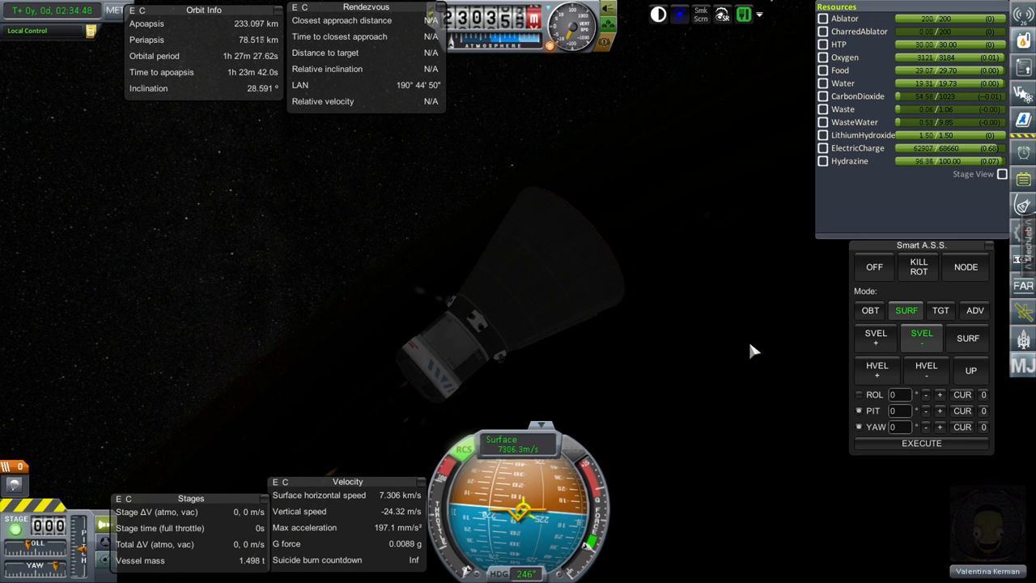
Hold the capsule along OBT prograde, then turn it against surface velocity.
click(870, 311)
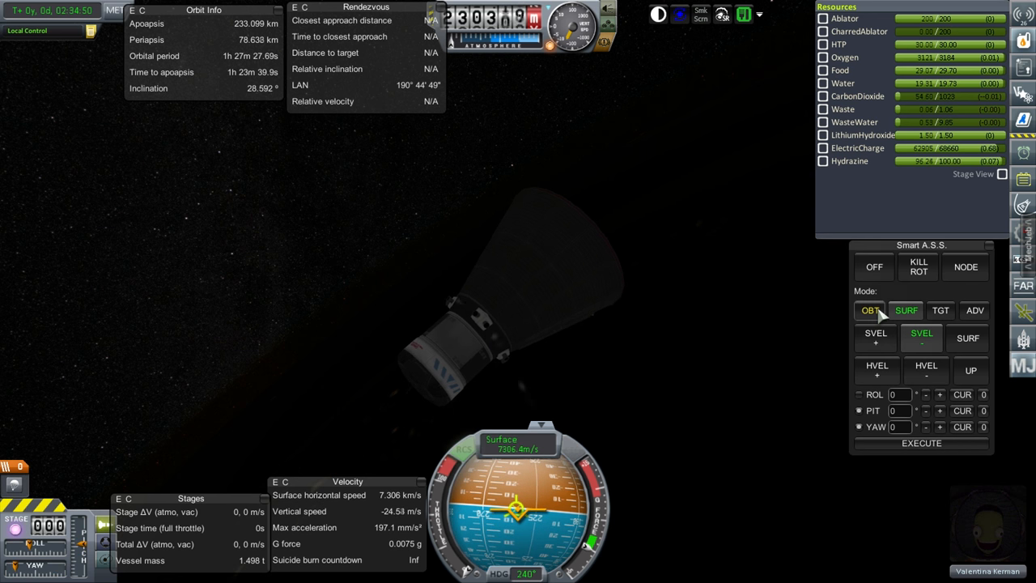
click(868, 310)
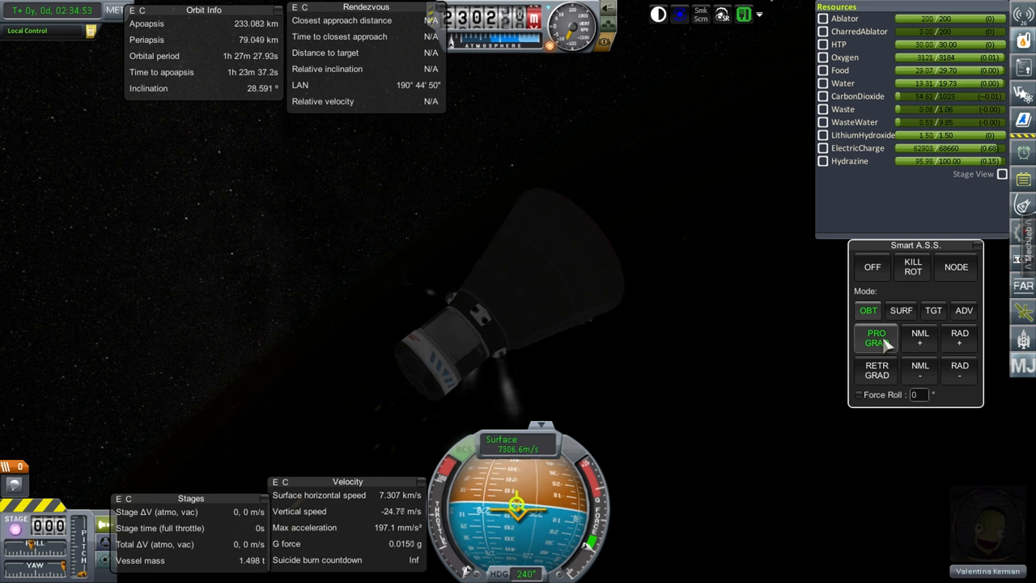
click(906, 310)
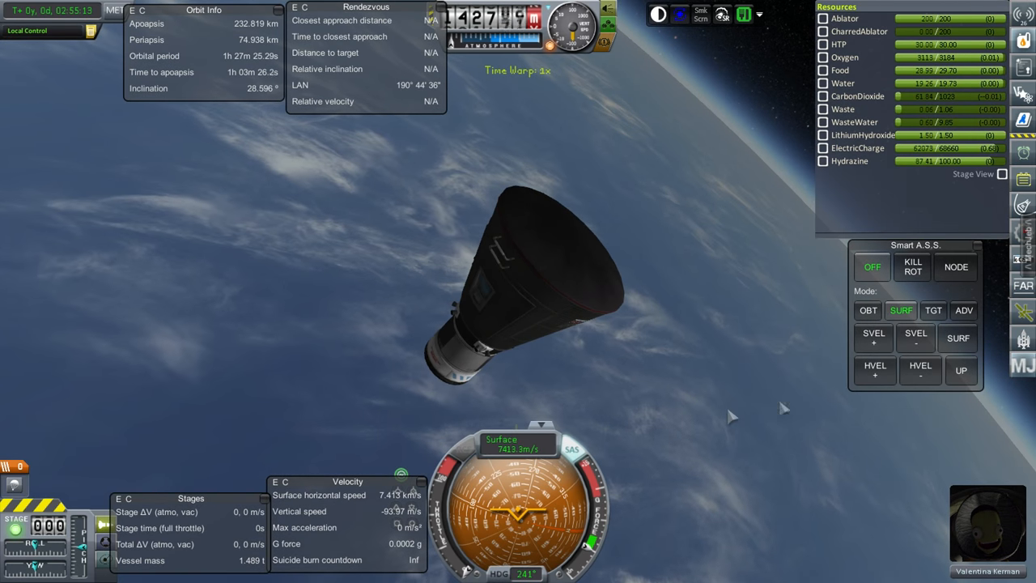
click(921, 338)
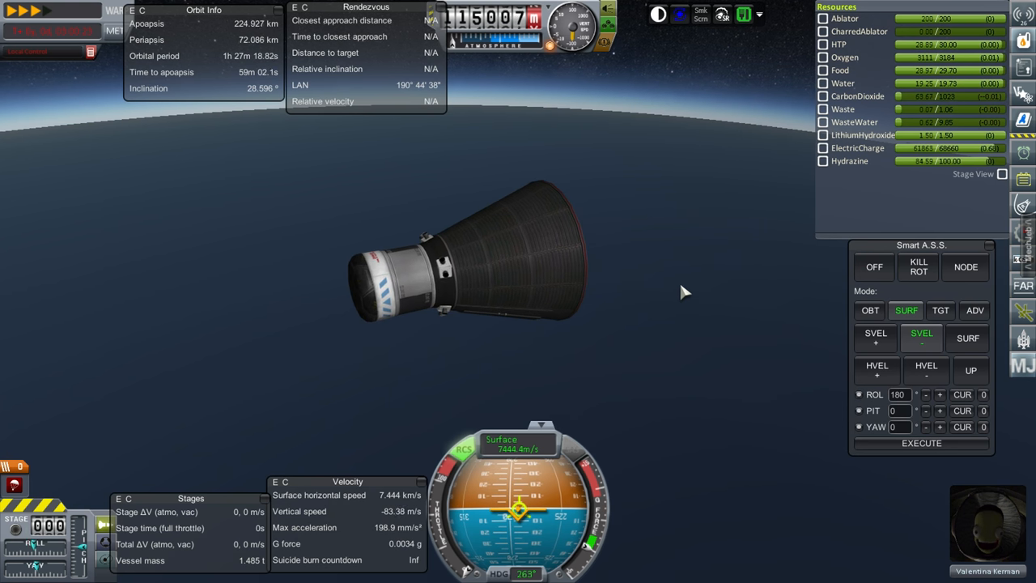
mouse_move(738, 321)
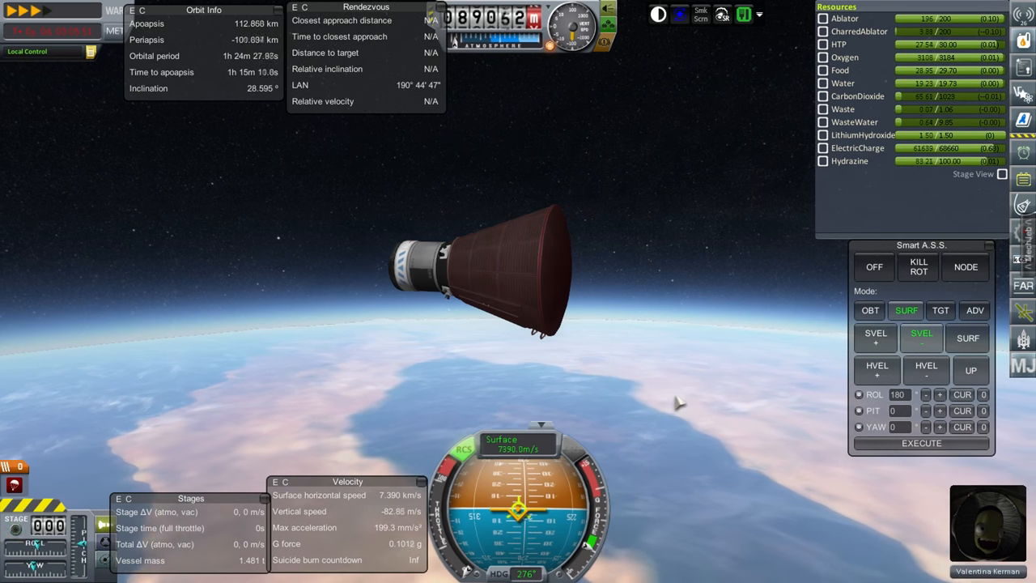
Right-click the parachute to open its part options during reentry.
right_click(429, 259)
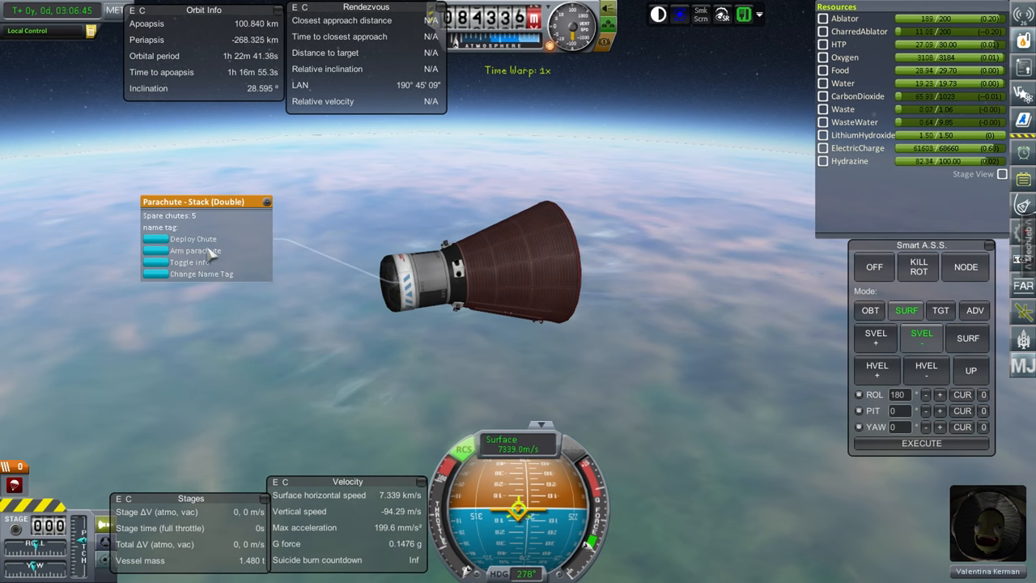
Set the parachute to predeploy by pressure in the RealChute Info Window, then close it.
click(194, 250)
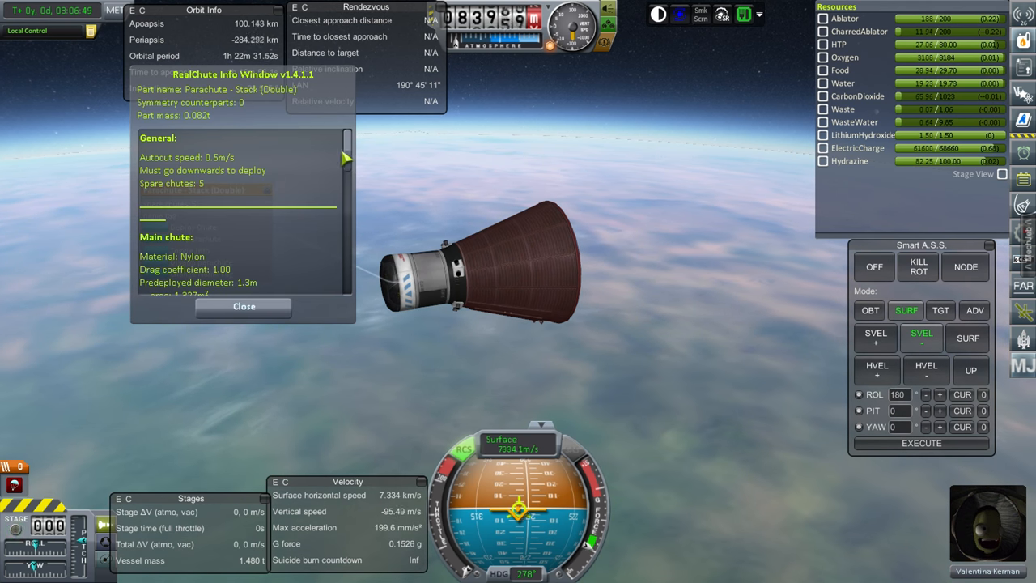
scroll(down, 3)
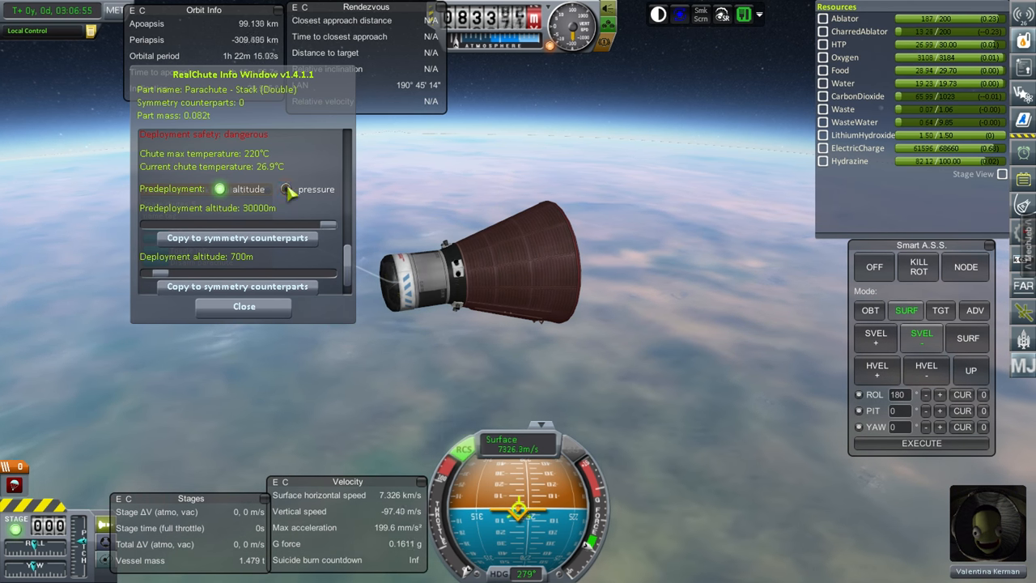
click(285, 189)
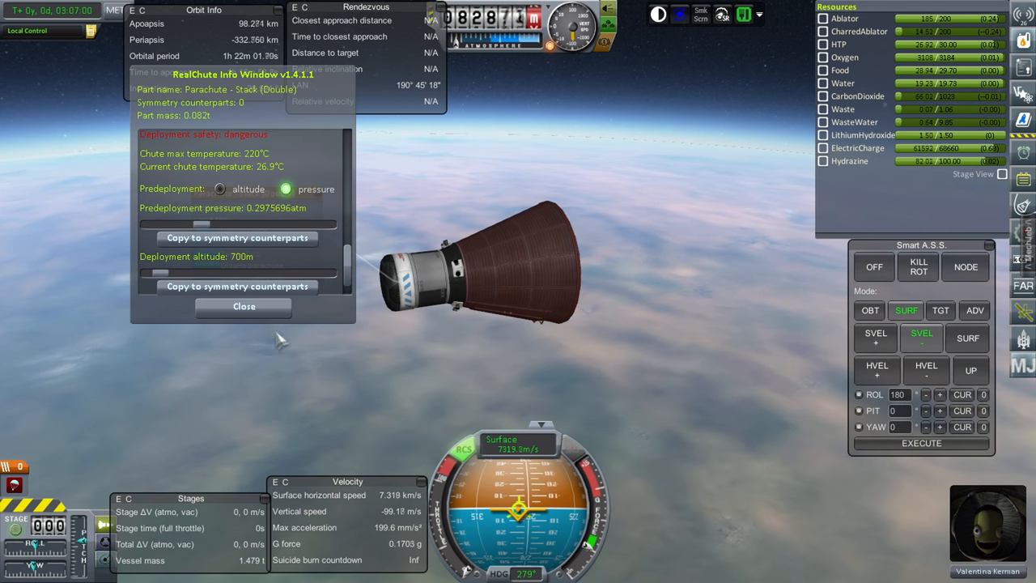
click(243, 306)
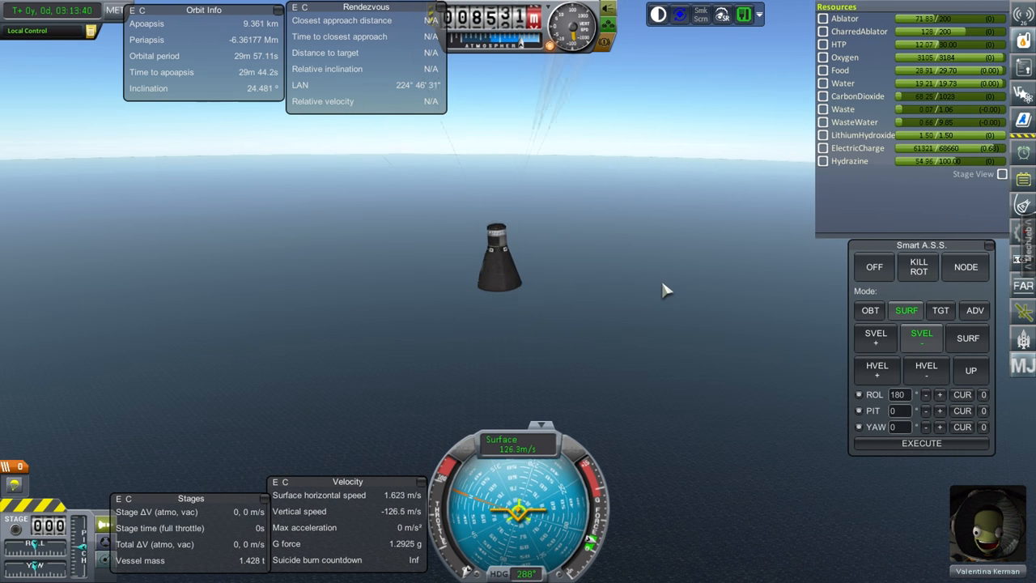
Recover the splashed-down capsule: 13 parts, 1357.6 km from base, earning 4,277 funds.
click(875, 266)
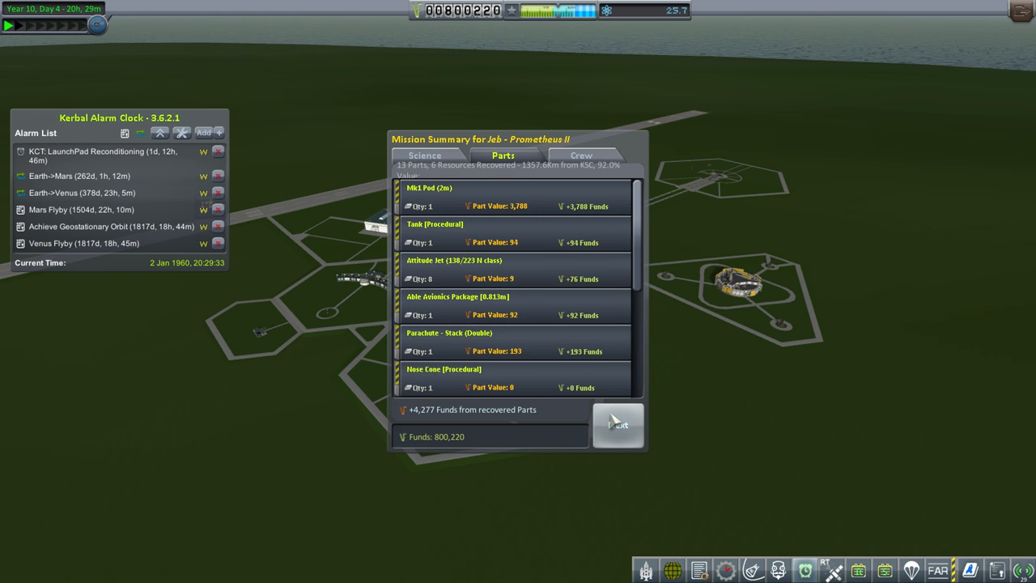
Check the recovered crew, close the summary, and dismiss each Contract Complete and Vessel Complete notice.
click(618, 425)
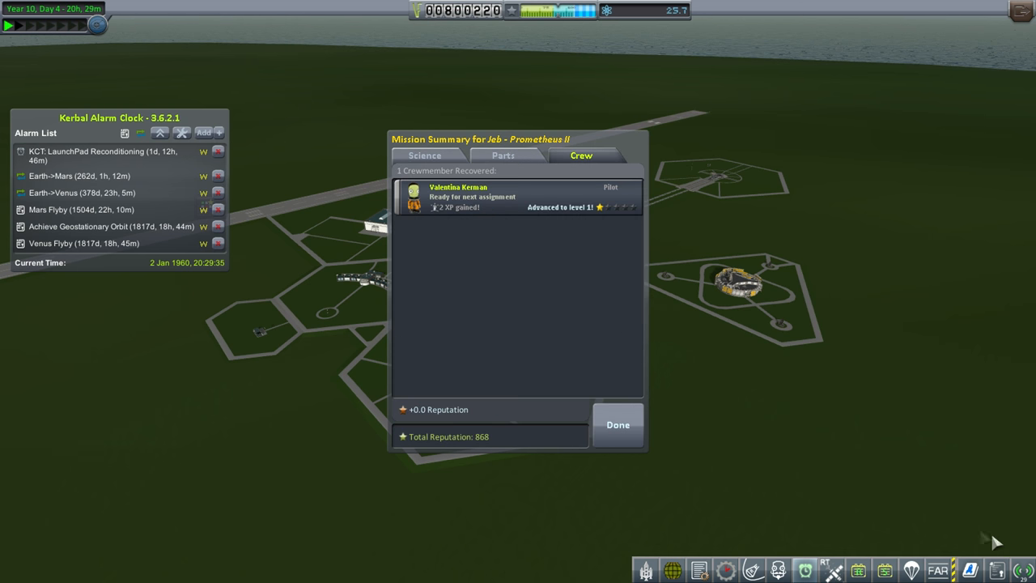
click(618, 424)
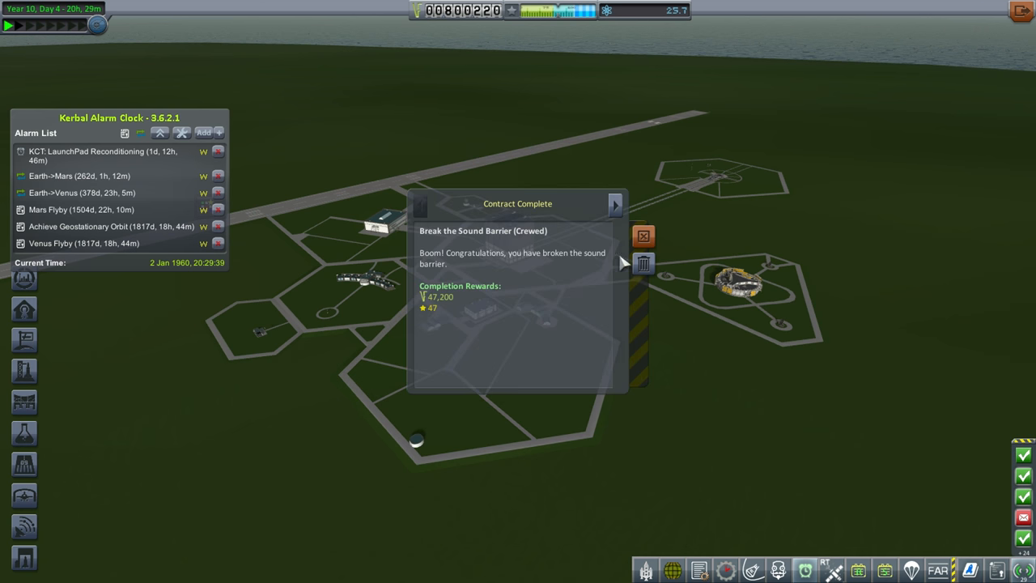
click(615, 204)
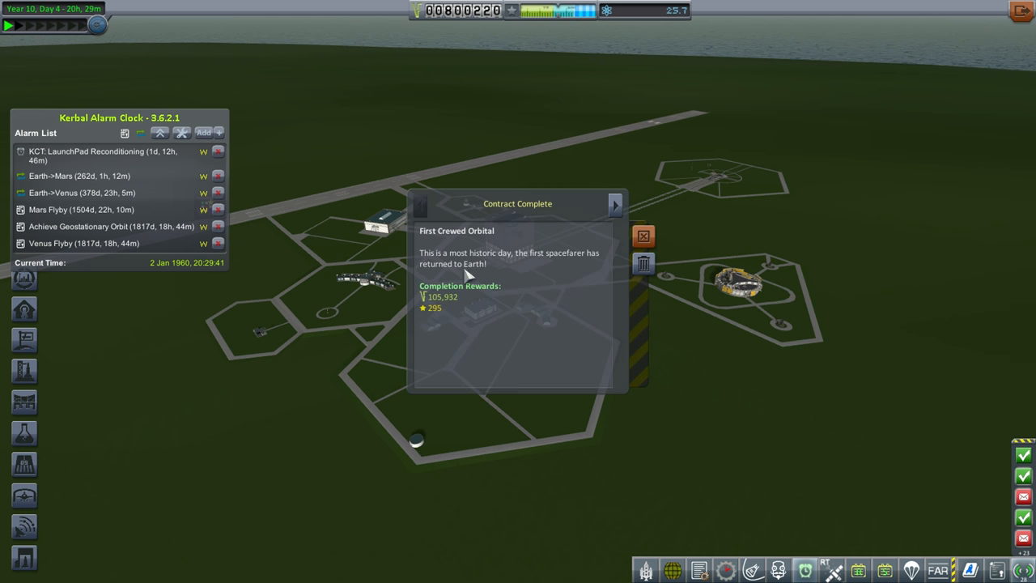
mouse_move(611, 301)
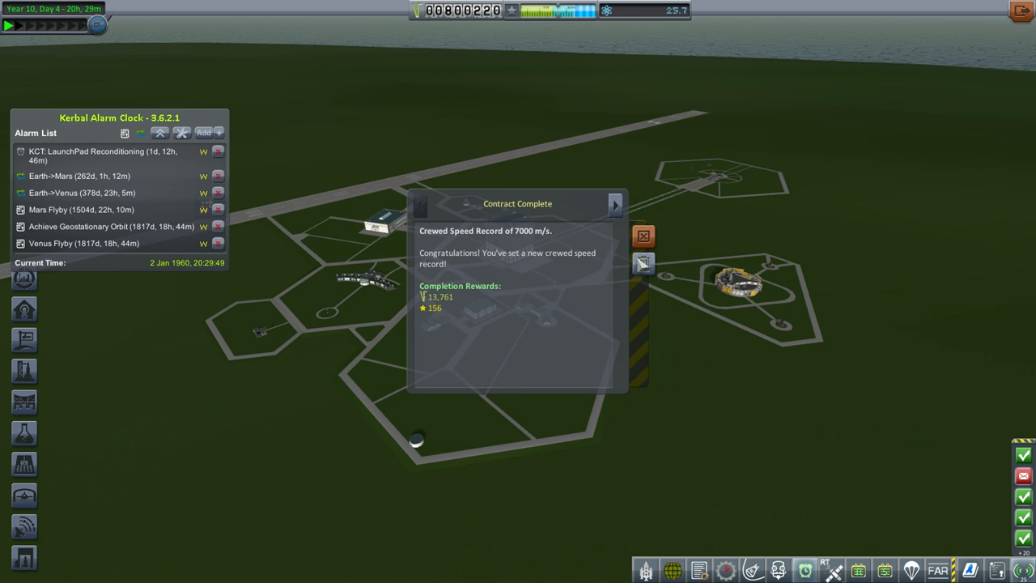
click(616, 204)
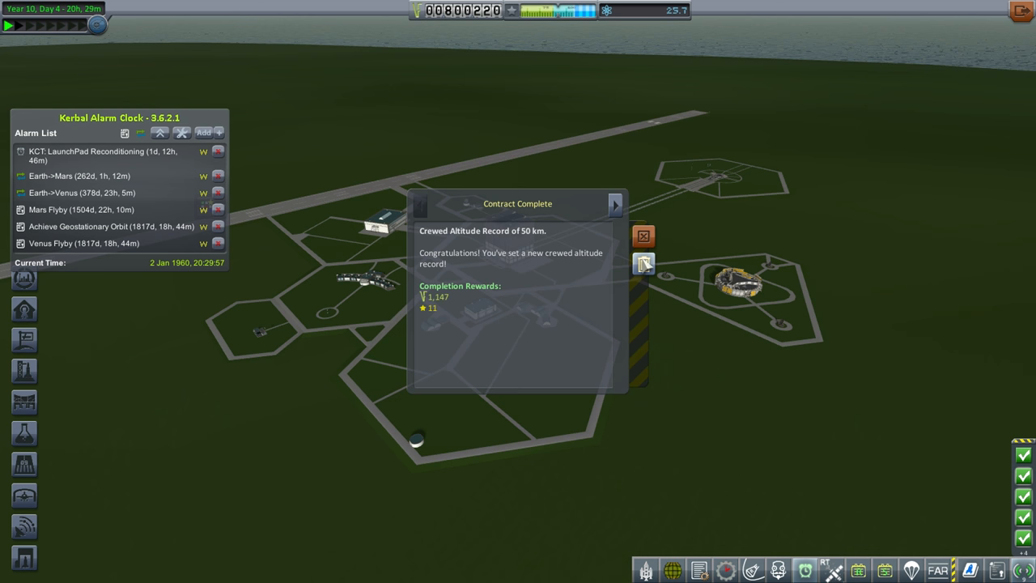
click(615, 203)
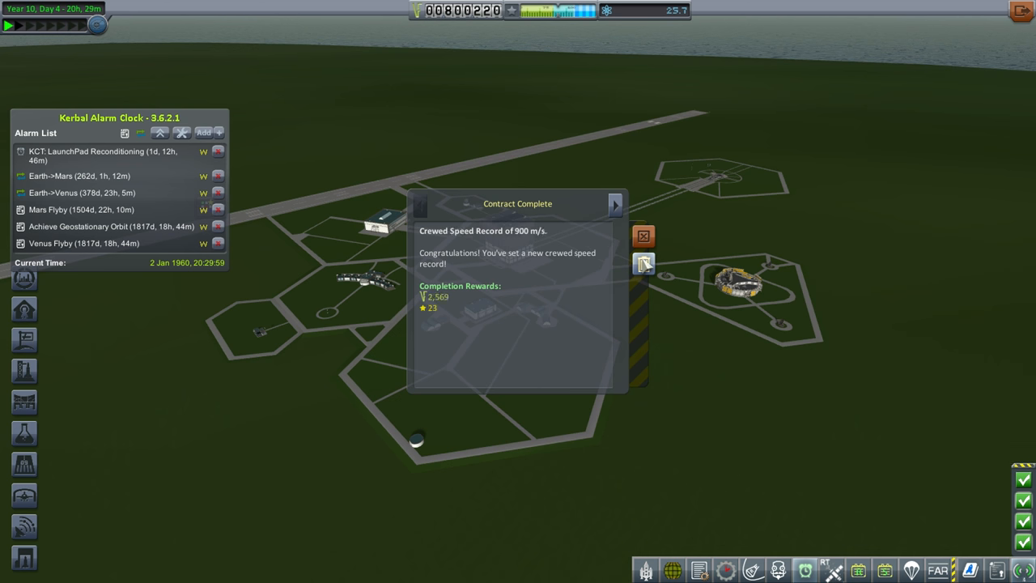
click(615, 204)
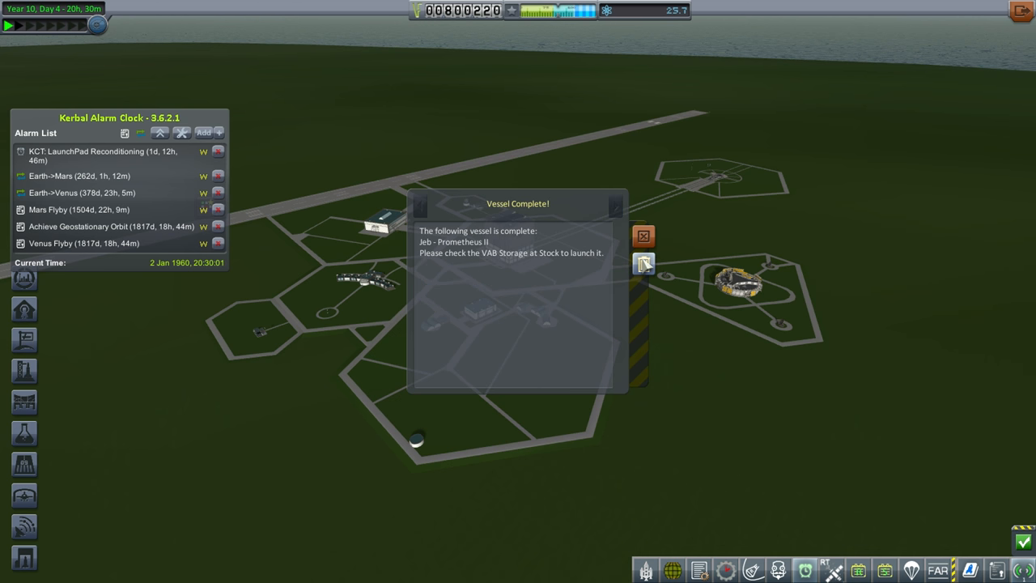
click(644, 236)
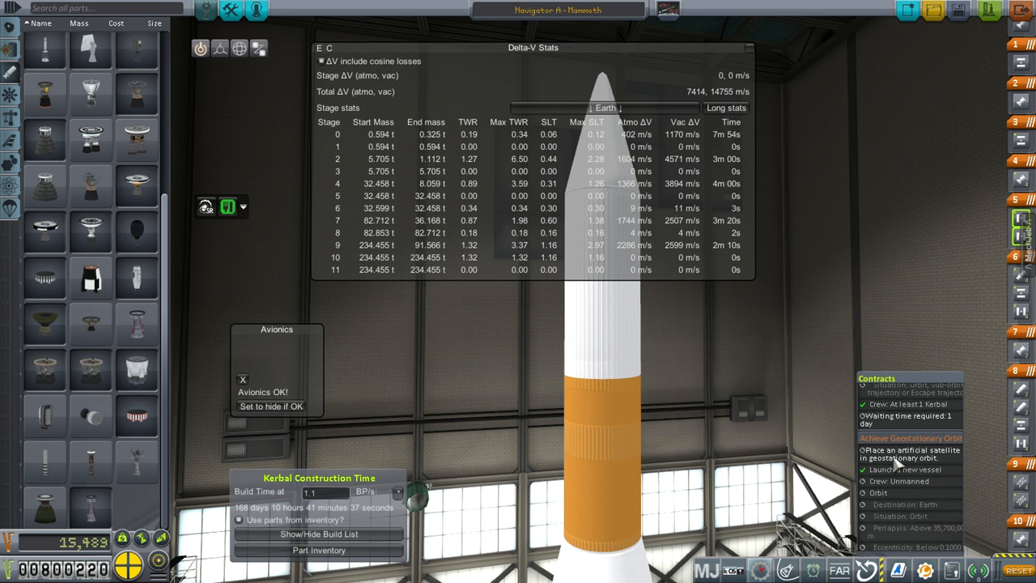
mouse_move(895, 458)
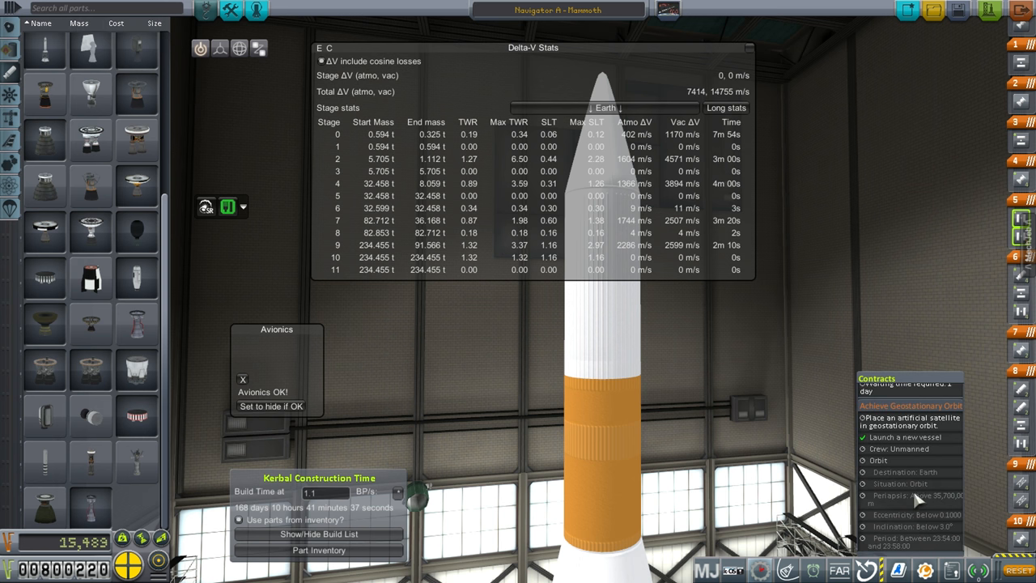
Scroll the view of the Navigator A - Mammoth in the assembly building, delta-V still 7414 m/s.
scroll(down, 3)
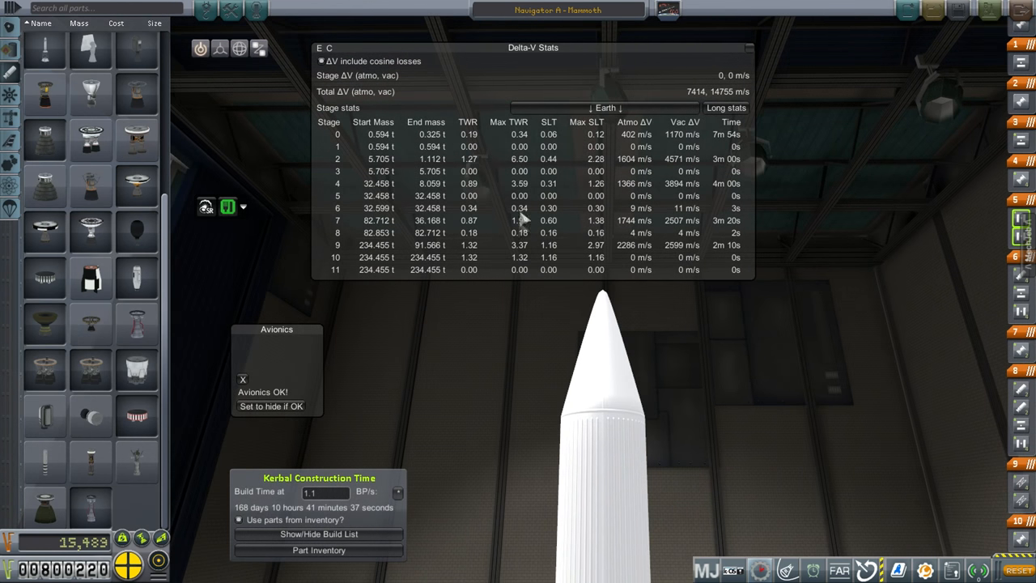
mouse_move(462, 166)
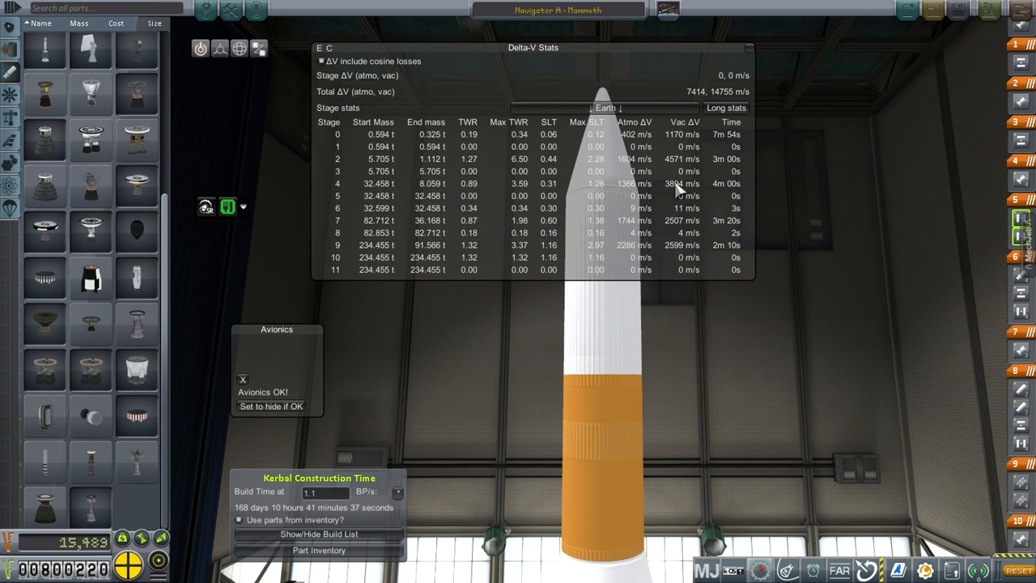
mouse_move(678, 233)
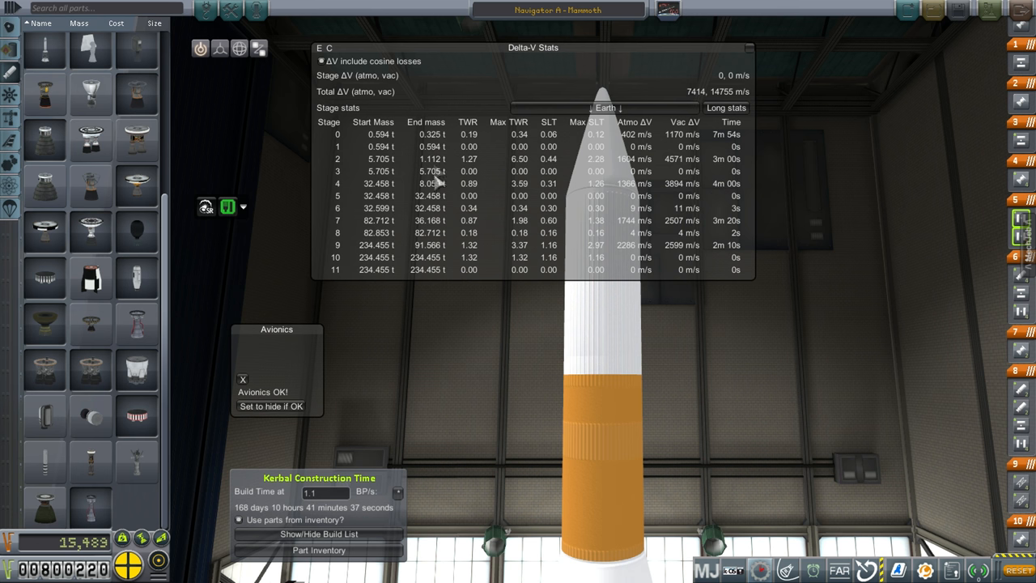
mouse_move(701, 392)
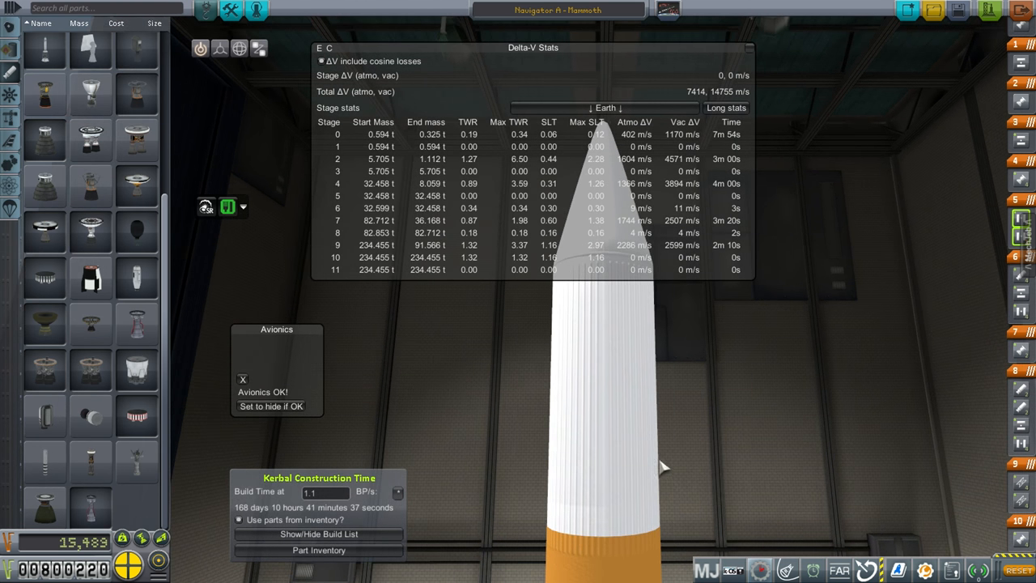
mouse_move(676, 203)
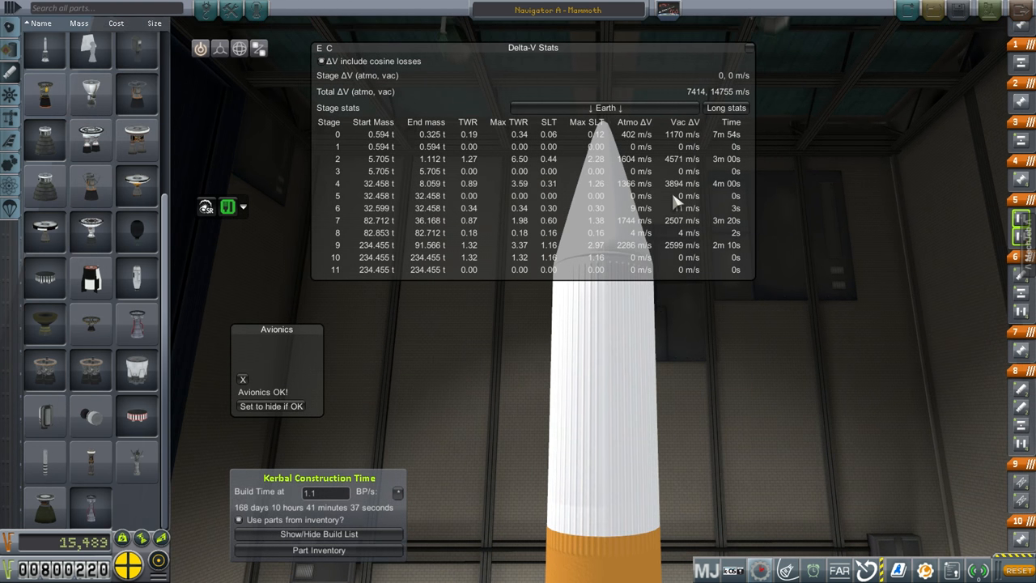
mouse_move(676, 186)
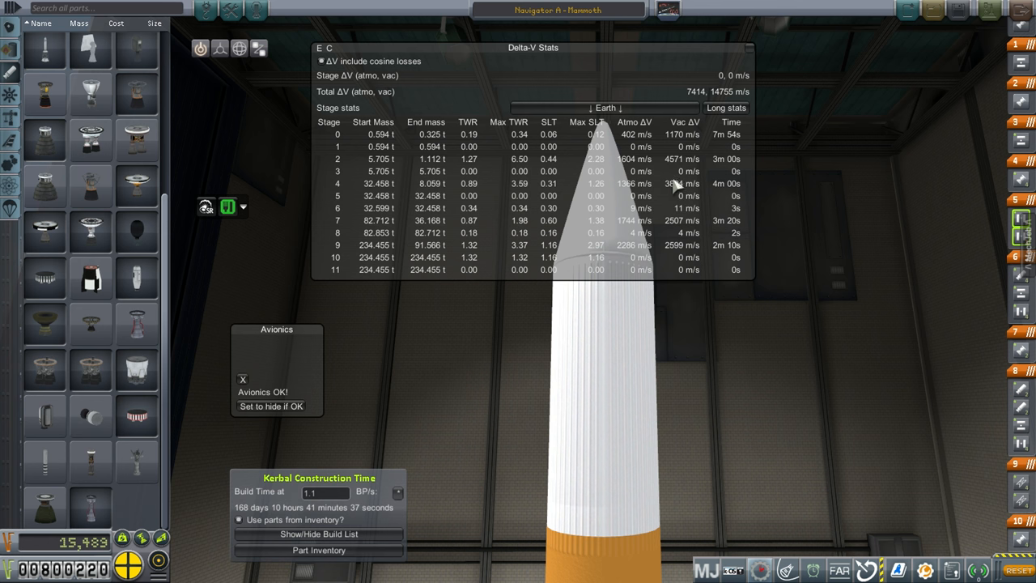
mouse_move(677, 165)
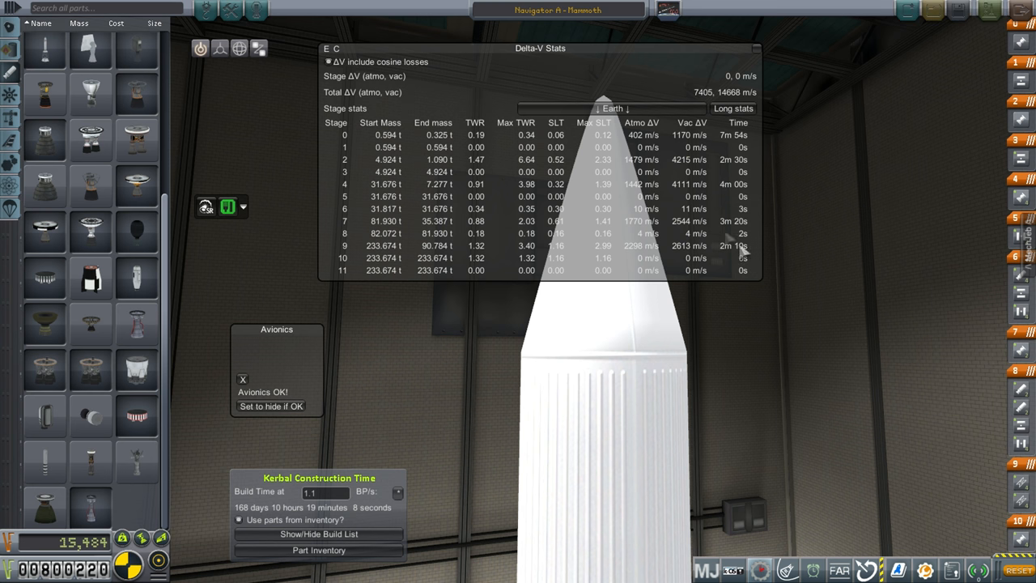
mouse_move(656, 257)
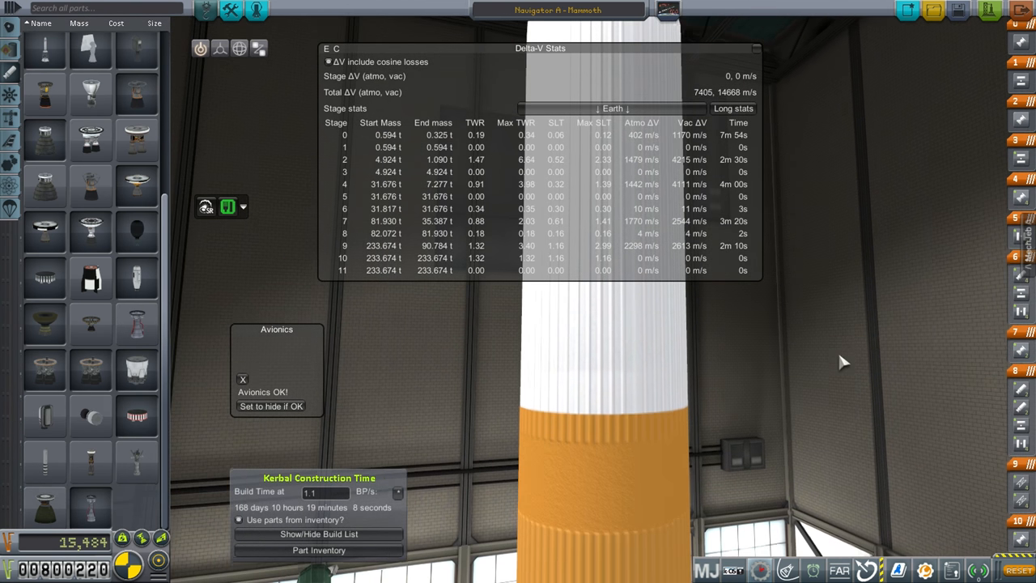
mouse_move(852, 346)
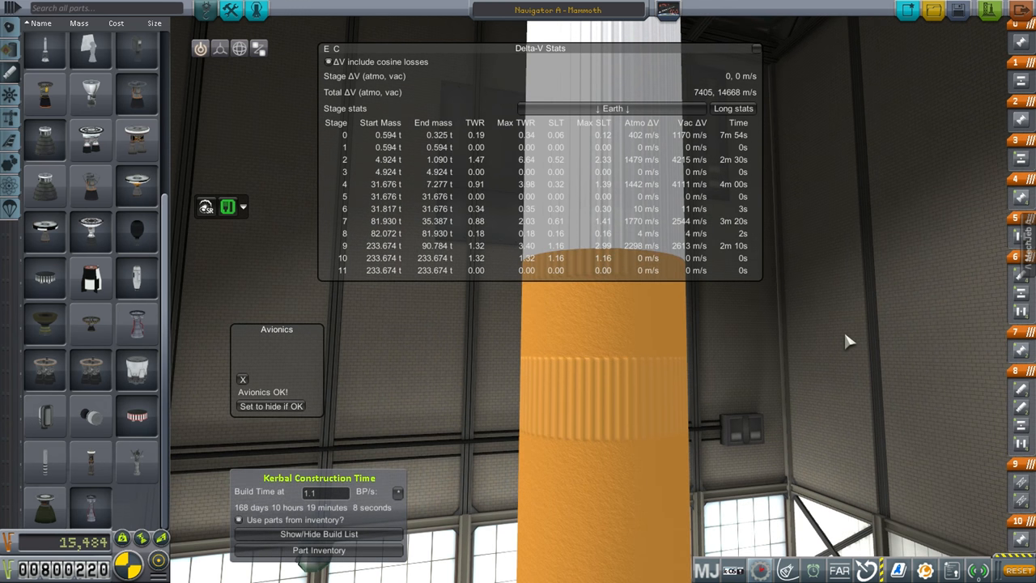
mouse_move(852, 340)
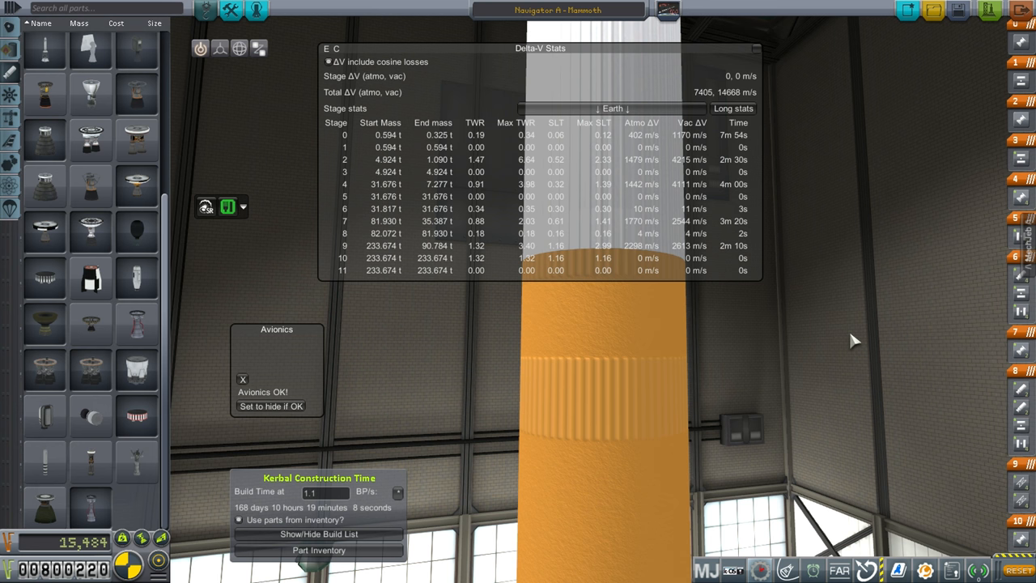
mouse_move(905, 386)
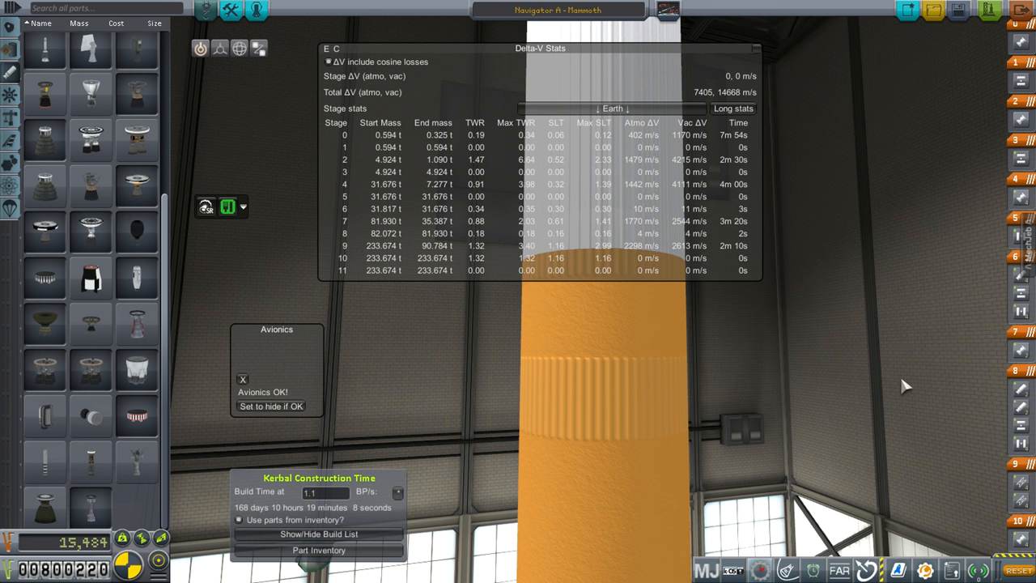
mouse_move(966, 146)
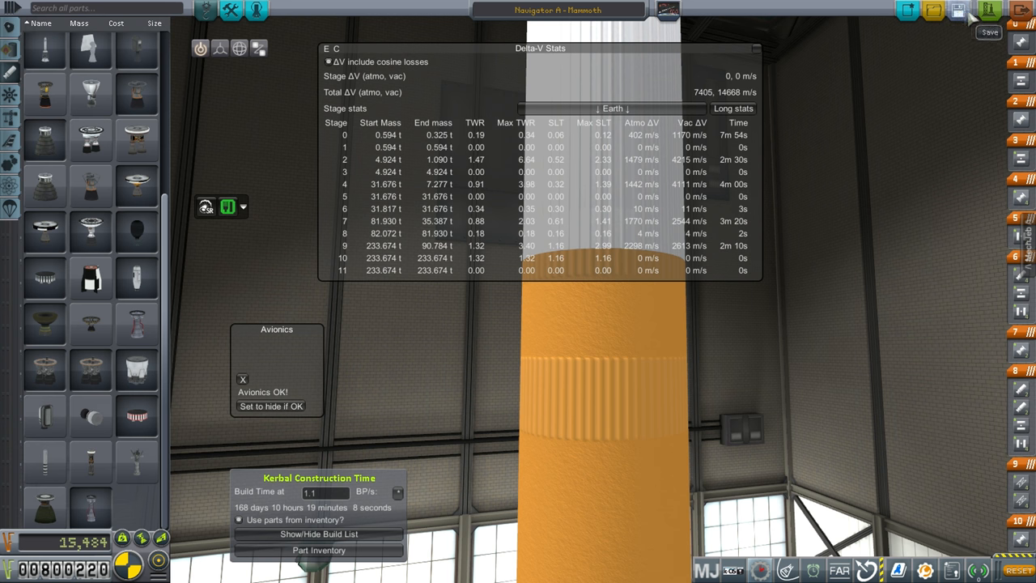
Save the Navigator A design, then ignite the Mammoth booster on the pad for liftoff.
click(990, 9)
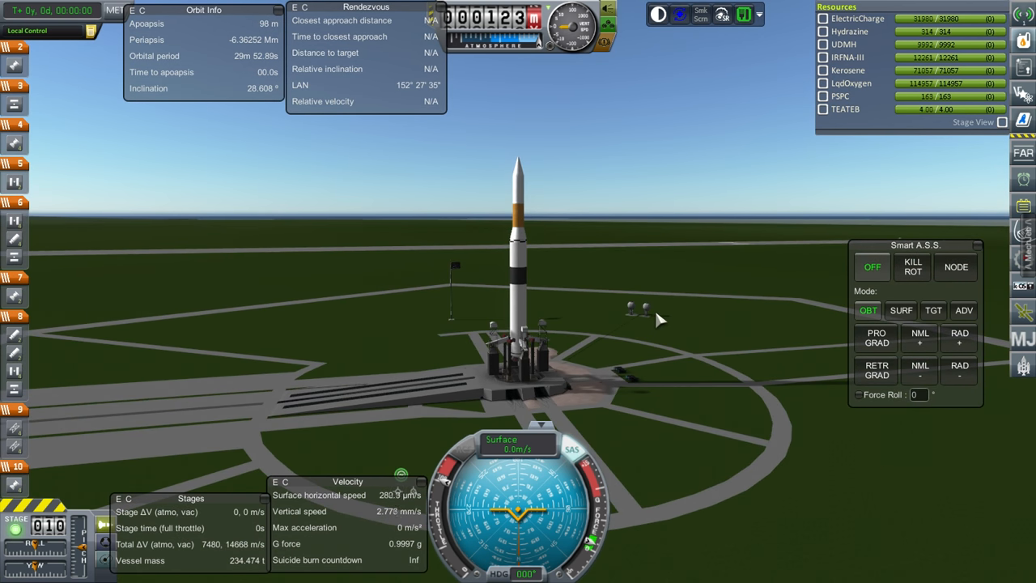
mouse_move(697, 328)
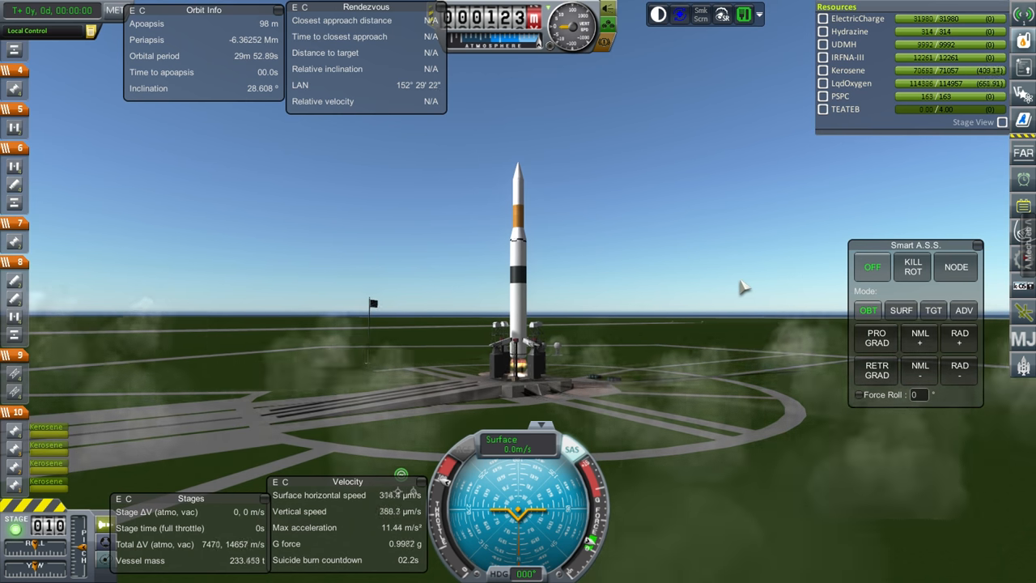
key(space)
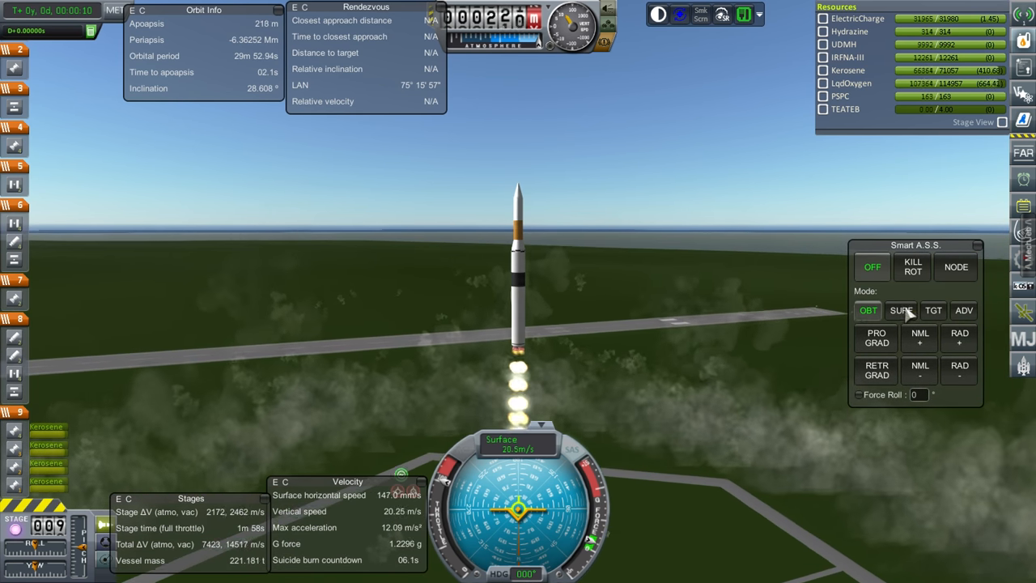
Set Smart A.S.S. to SURF mode to hold attitude relative to the surface.
click(901, 310)
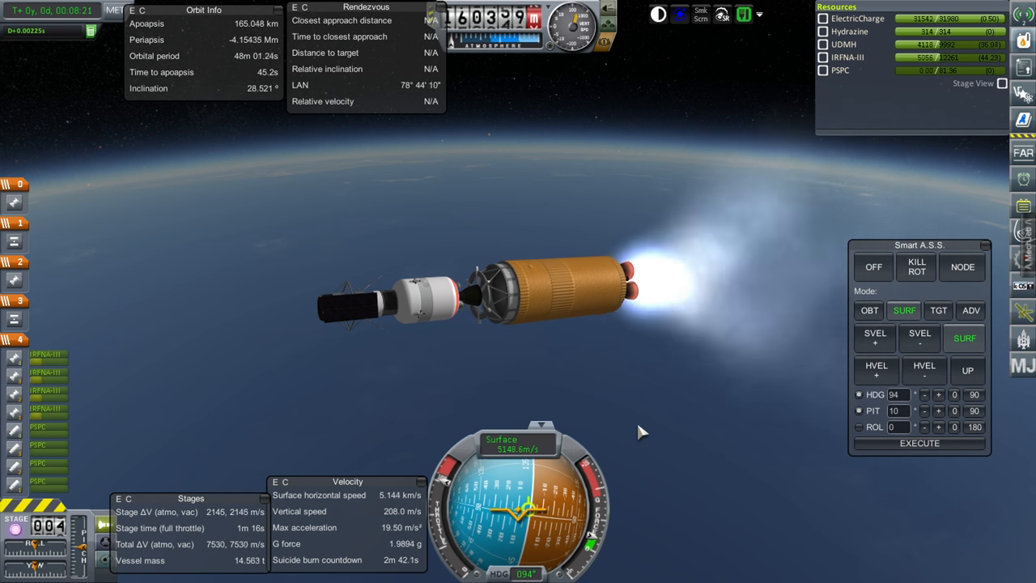
mouse_move(740, 437)
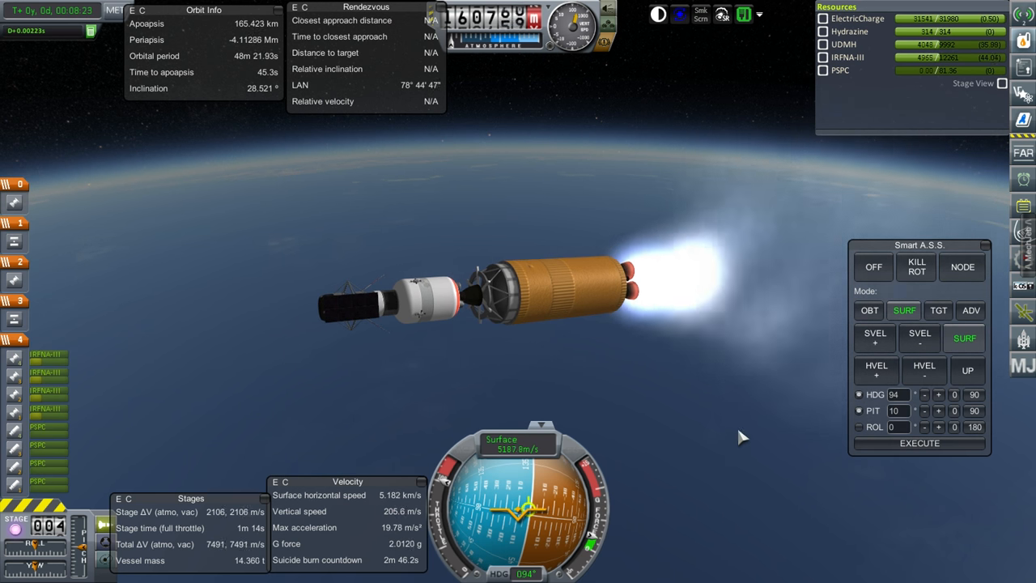
mouse_move(611, 422)
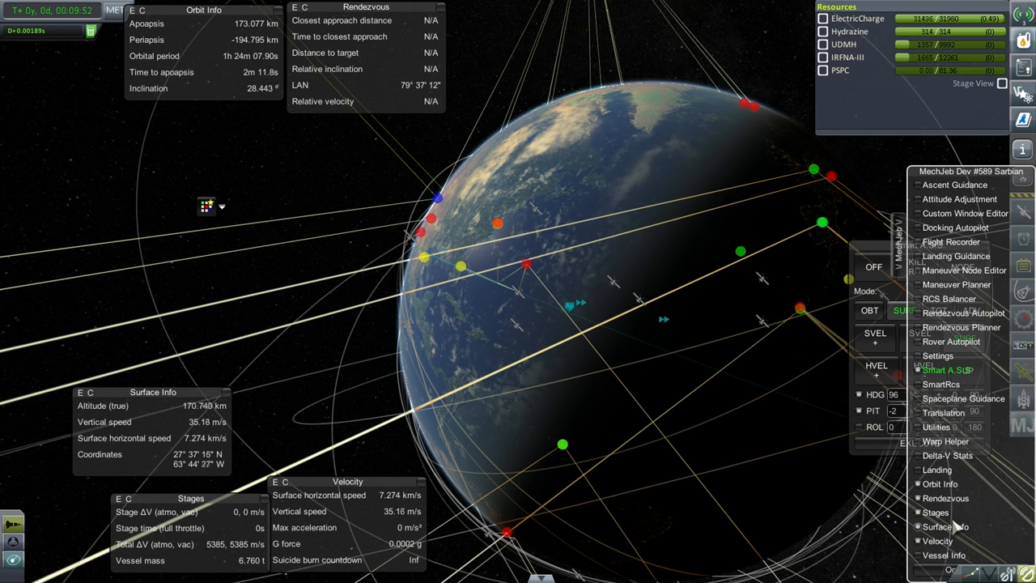
Use the MechJeb window list while checking the suborbital path with periapsis near -195 km.
click(947, 369)
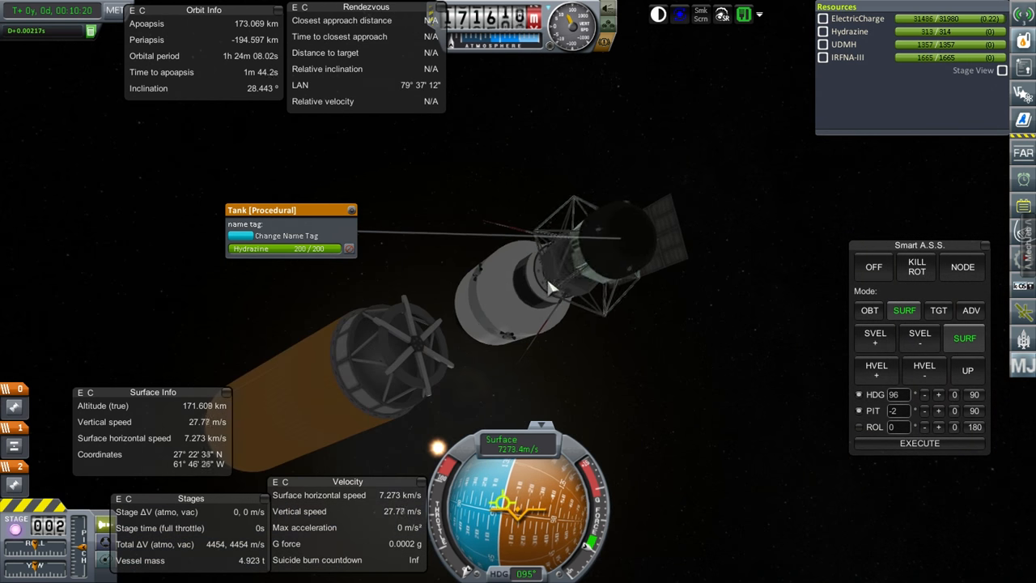
Switch Smart A.S.S. modes back to SURF and zoom out while coasting at 3x warp.
click(868, 310)
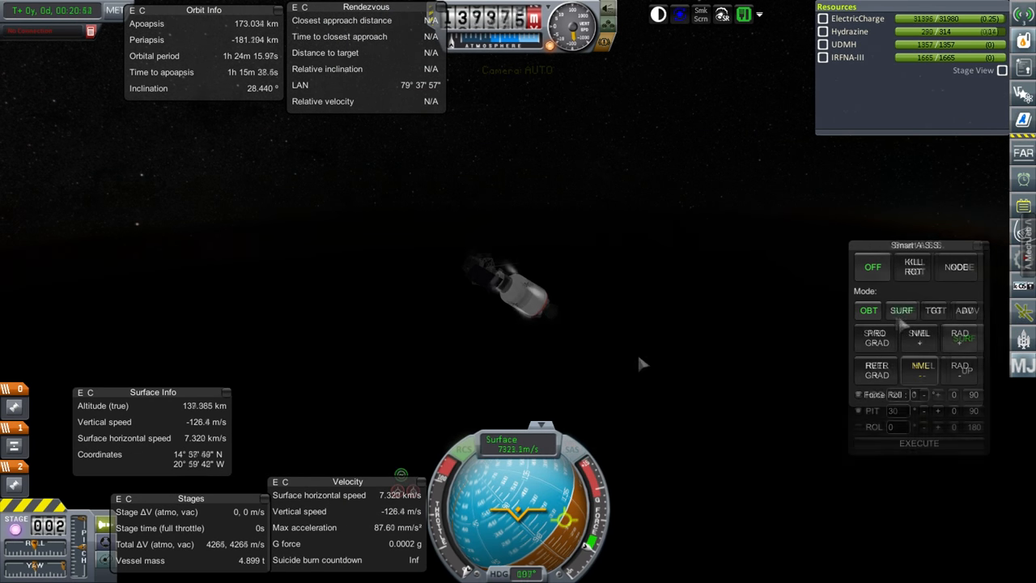
click(902, 310)
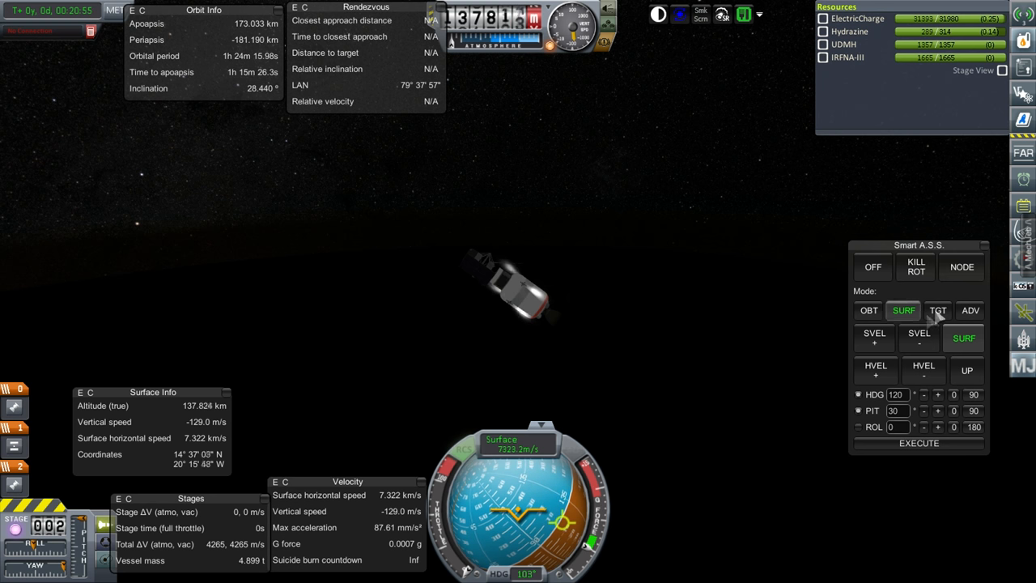
mouse_move(634, 205)
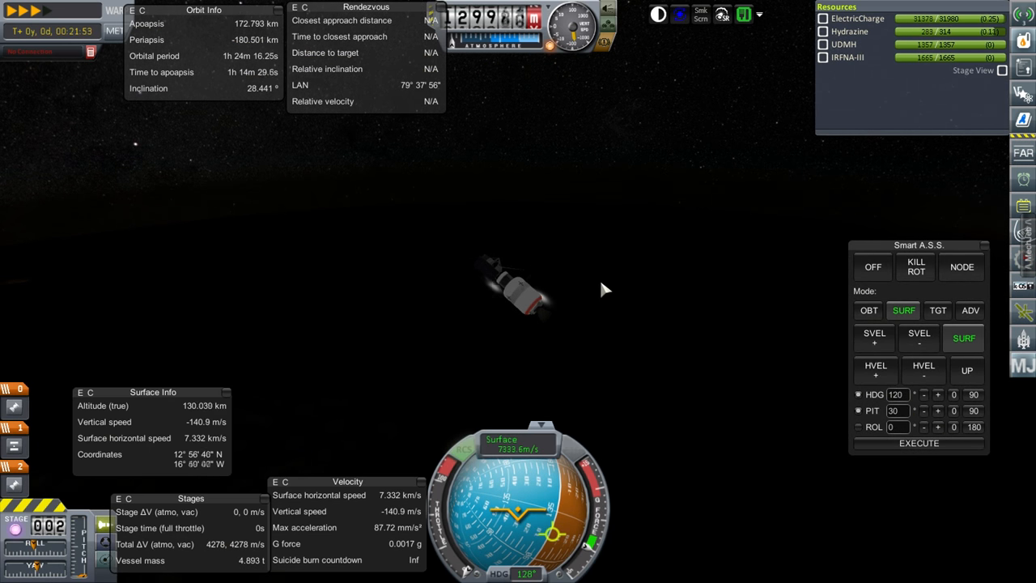
scroll(down, 3)
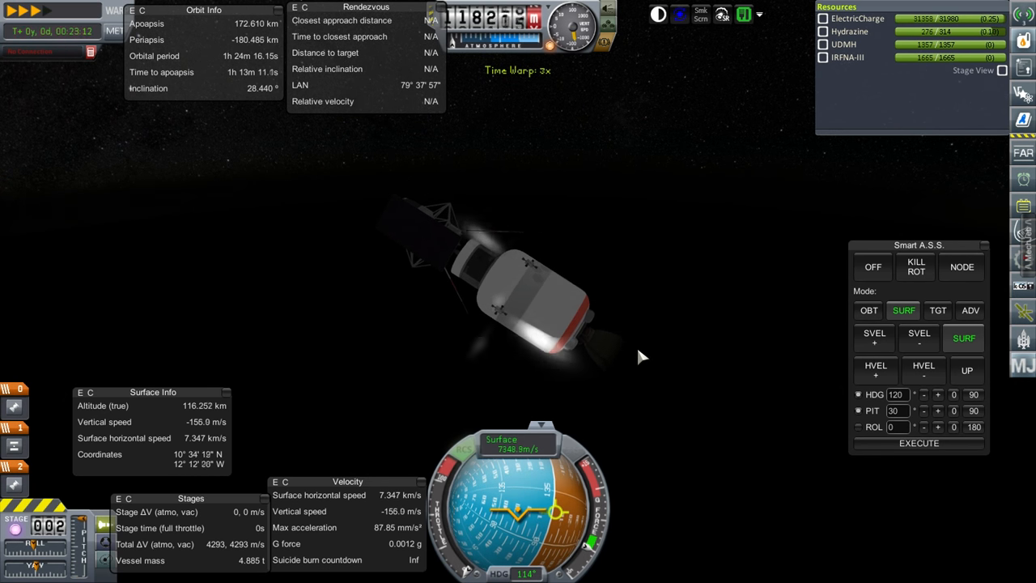
Turn Smart A.S.S. attitude hold OFF and raise time warp one more step.
click(872, 267)
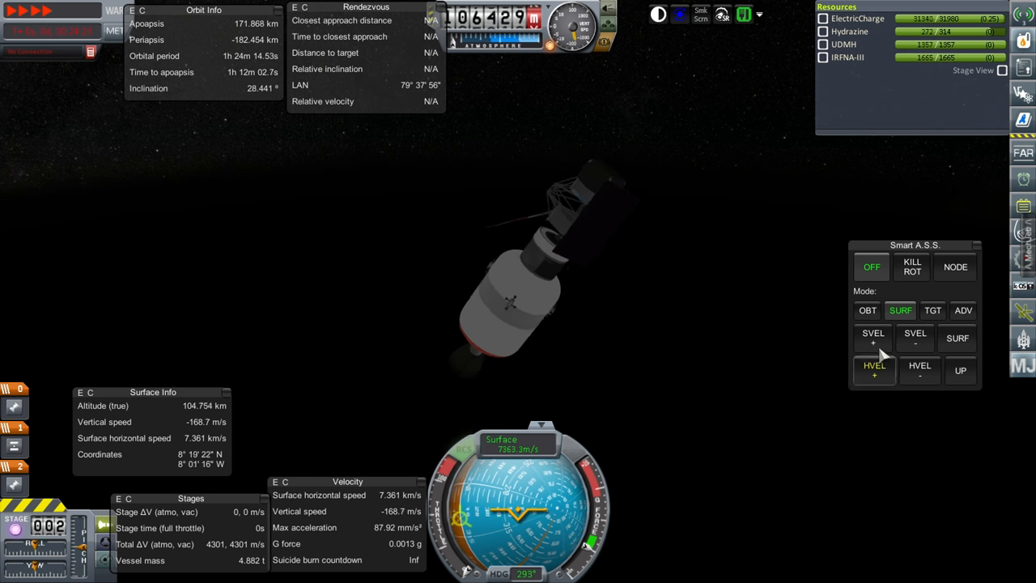
click(873, 338)
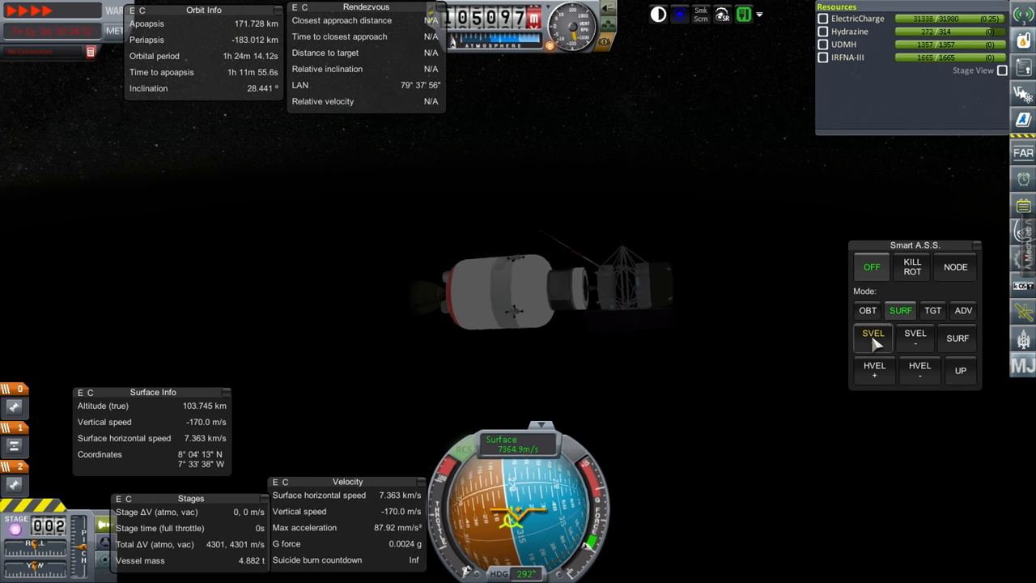